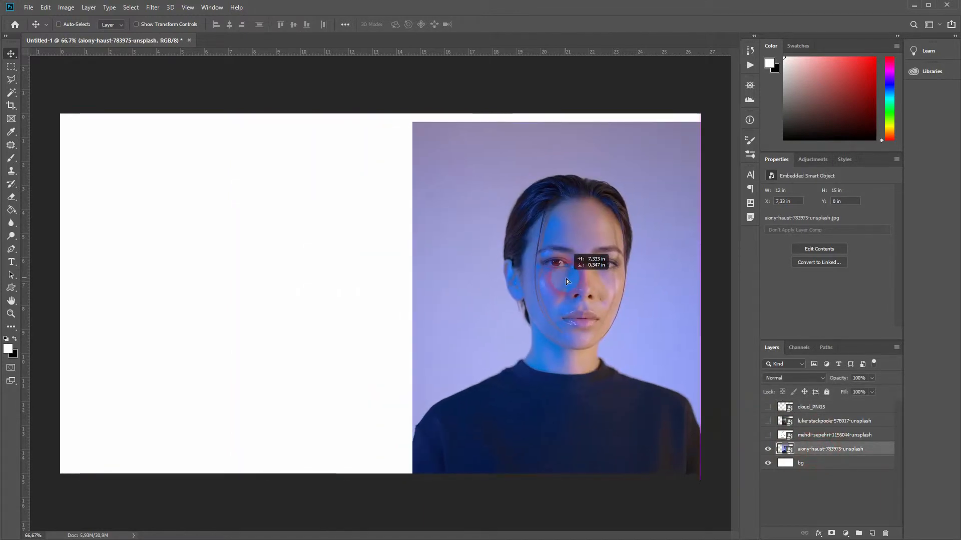
Move the portrait flush to the canvas's right edge and select the woman's head and shoulders.
{"action": "left_click_drag", "start_coordinate": [567, 282], "coordinate": [567, 275]}
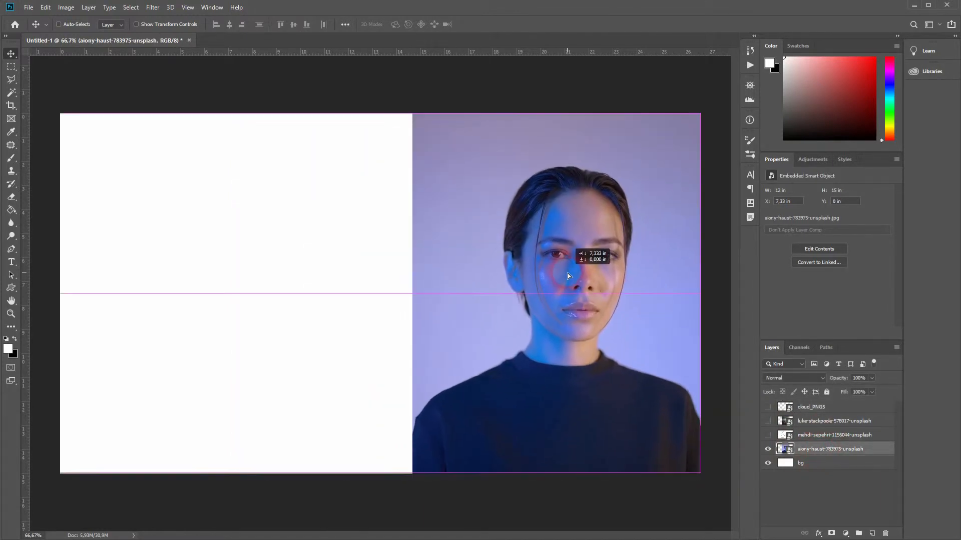
{"action": "left_click_drag", "start_coordinate": [567, 276], "coordinate": [642, 344]}
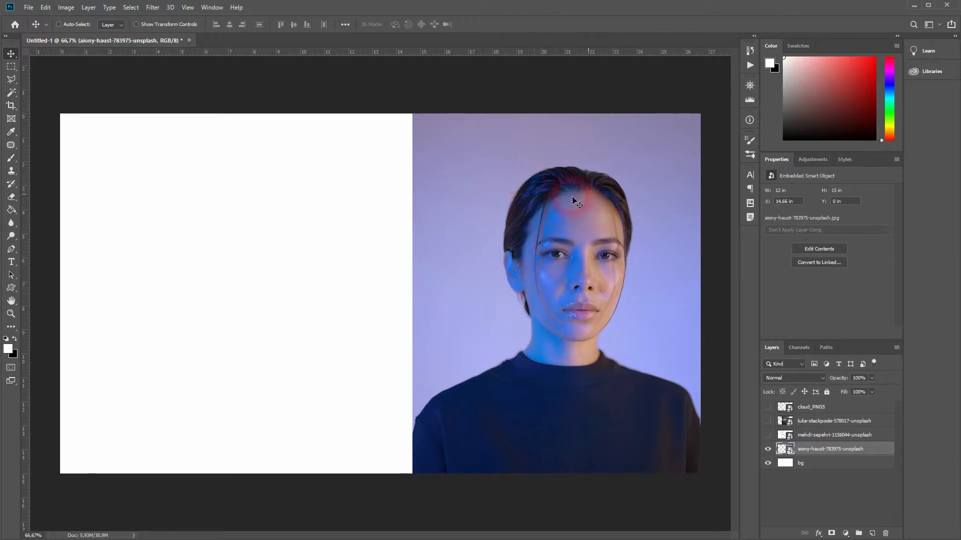
{"action": "left_click", "coordinate": [11, 95]}
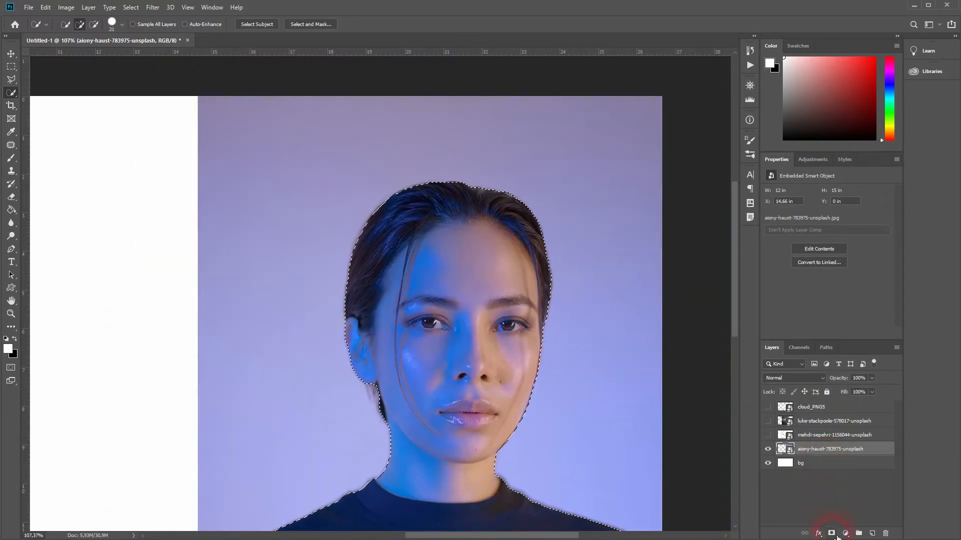
Mask out the portrait background, refining the edge with Smart Radius at about 6 px.
{"action": "left_click", "coordinate": [836, 533]}
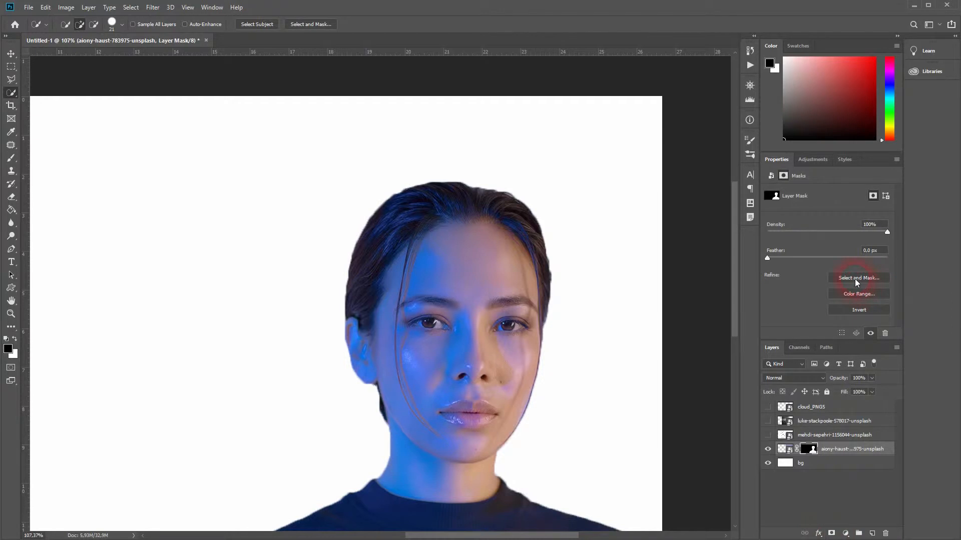
{"action": "left_click", "coordinate": [859, 278]}
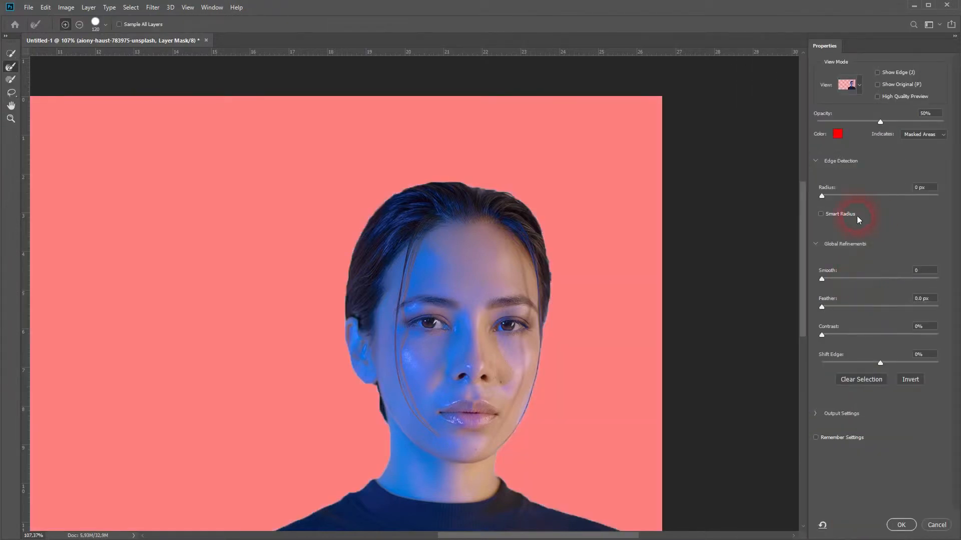
{"action": "left_click", "coordinate": [821, 214]}
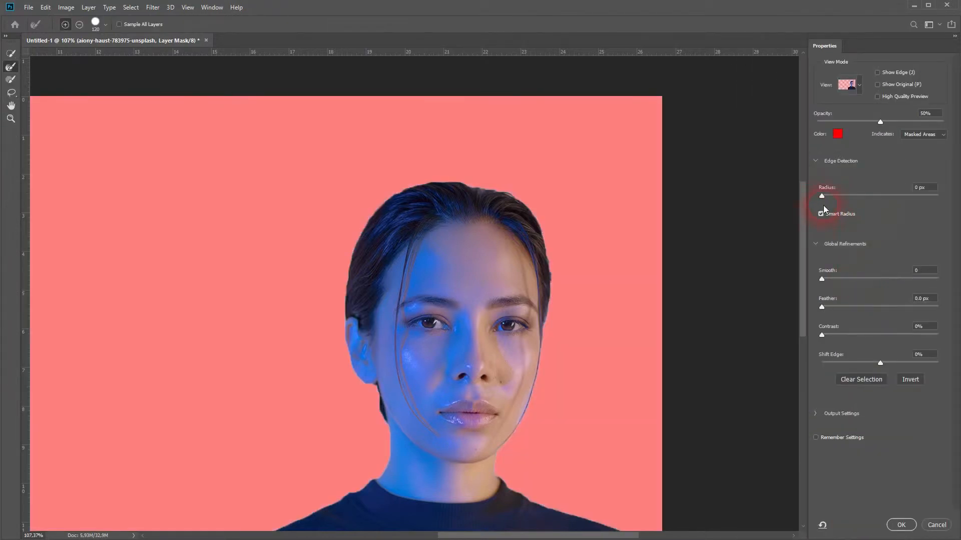
{"action": "left_click", "coordinate": [924, 187]}
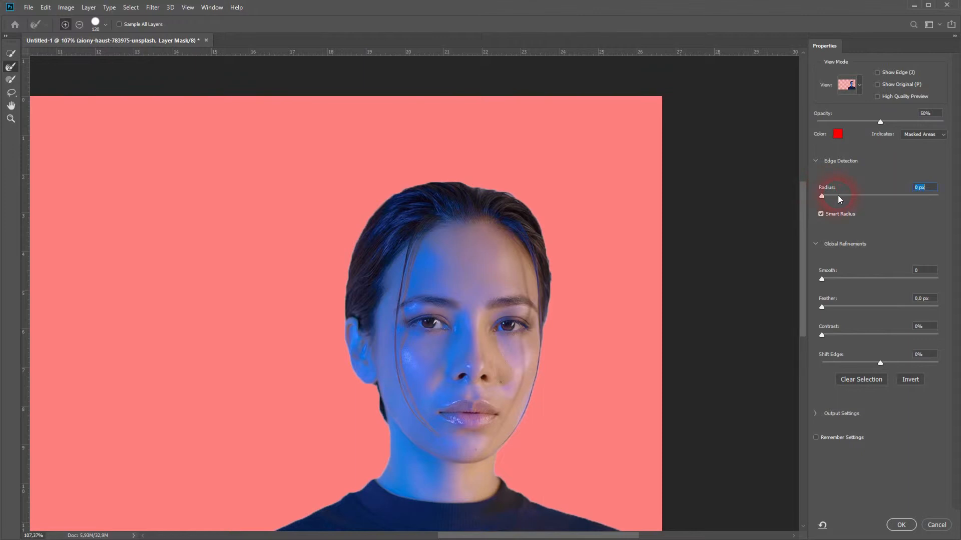
{"action": "left_click_drag", "start_coordinate": [821, 196], "coordinate": [827, 196]}
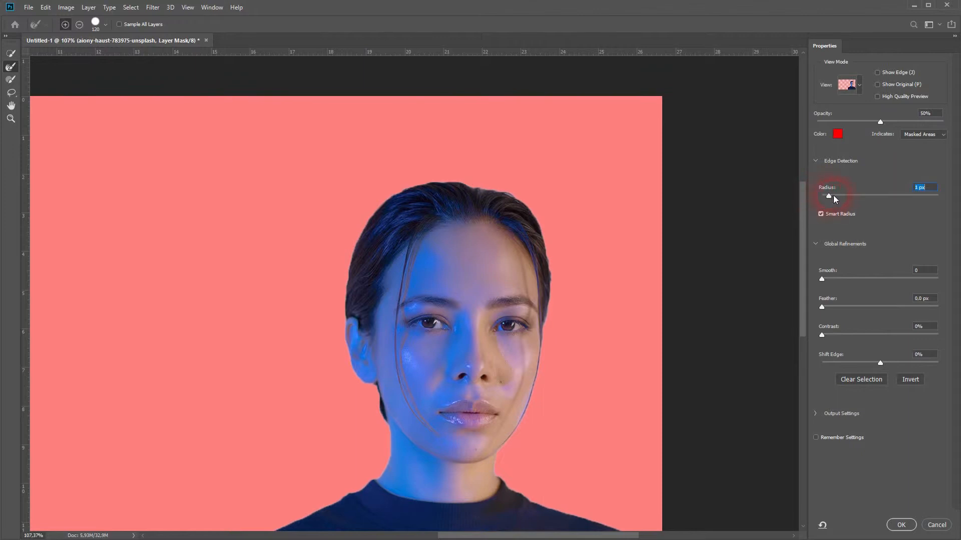
{"action": "left_click_drag", "start_coordinate": [821, 196], "coordinate": [847, 196]}
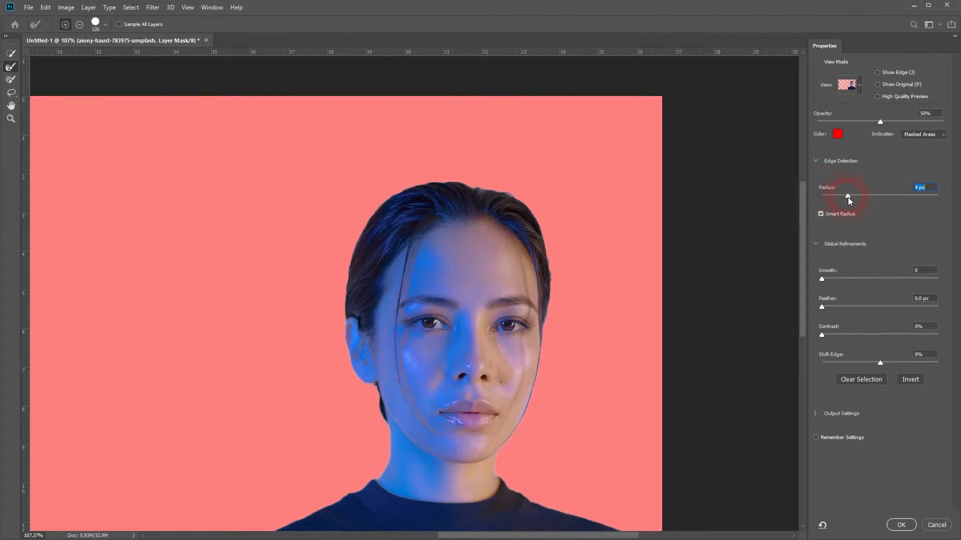
{"action": "mouse_move", "coordinate": [899, 339]}
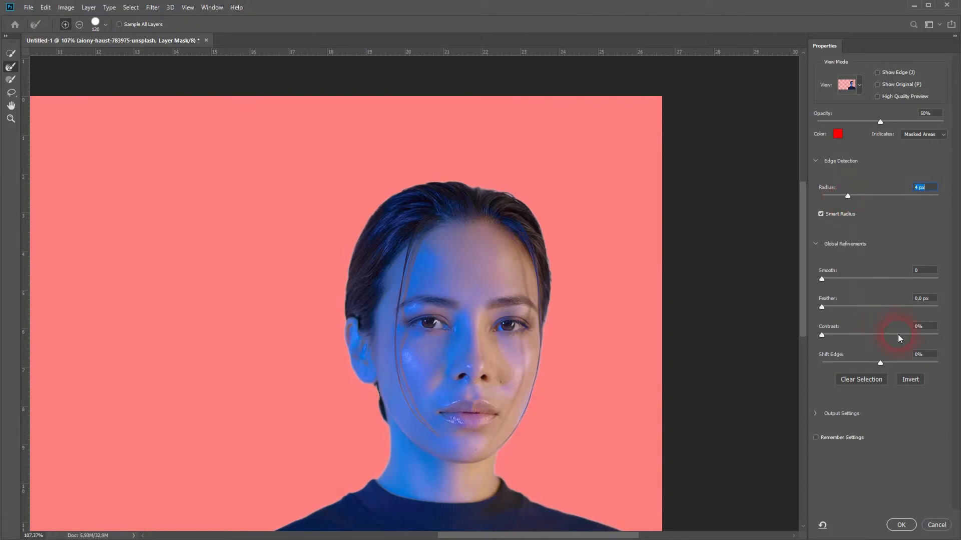
{"action": "left_click", "coordinate": [903, 525]}
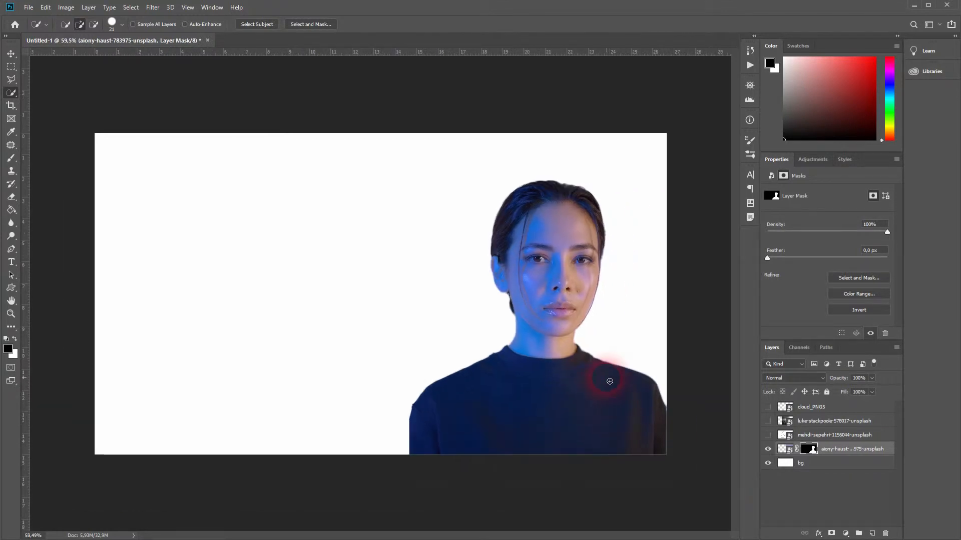
Fill a new layer with the woman's black silhouette using default colours, then deselect.
{"action": "left_click_drag", "start_coordinate": [609, 381], "coordinate": [567, 359]}
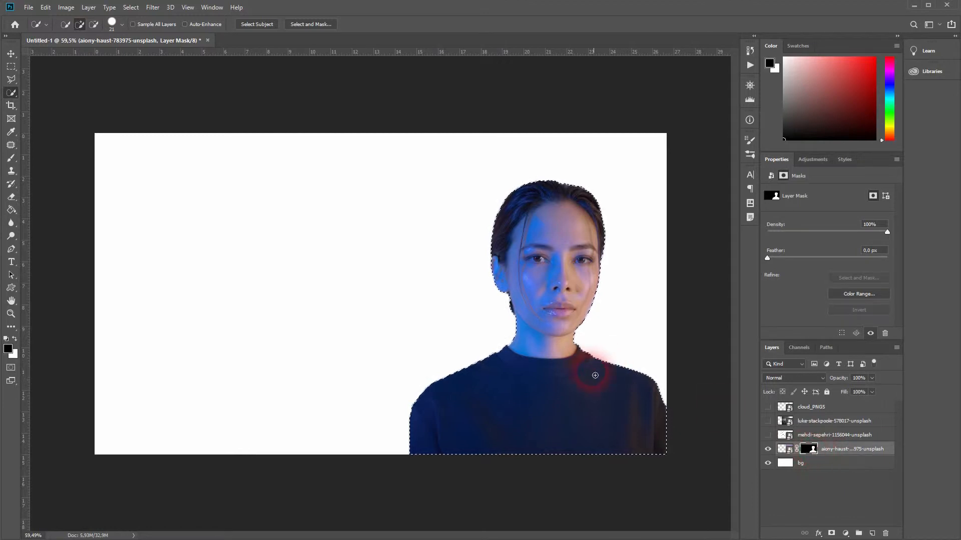
{"action": "left_click", "coordinate": [874, 532]}
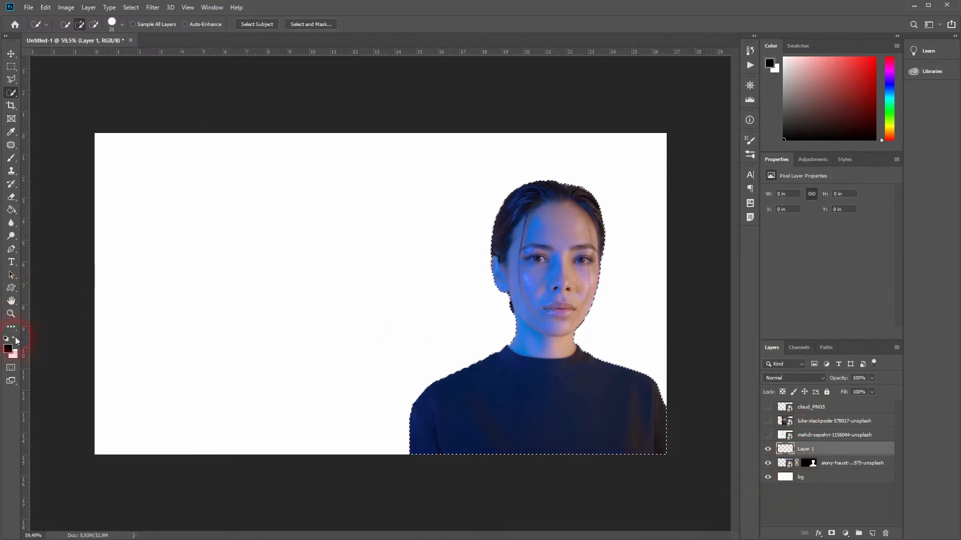
{"action": "left_click", "coordinate": [11, 210]}
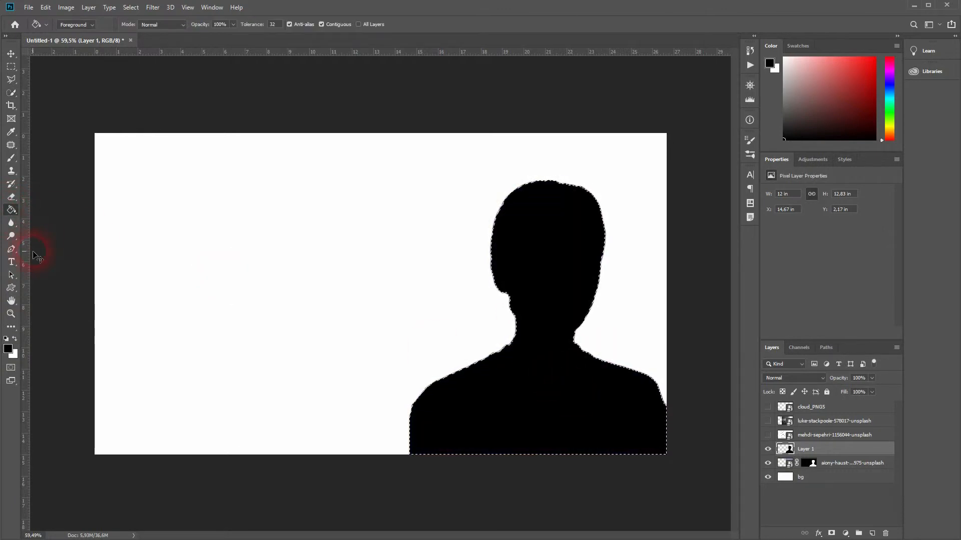
{"action": "key", "text": "Ctrl+D"}
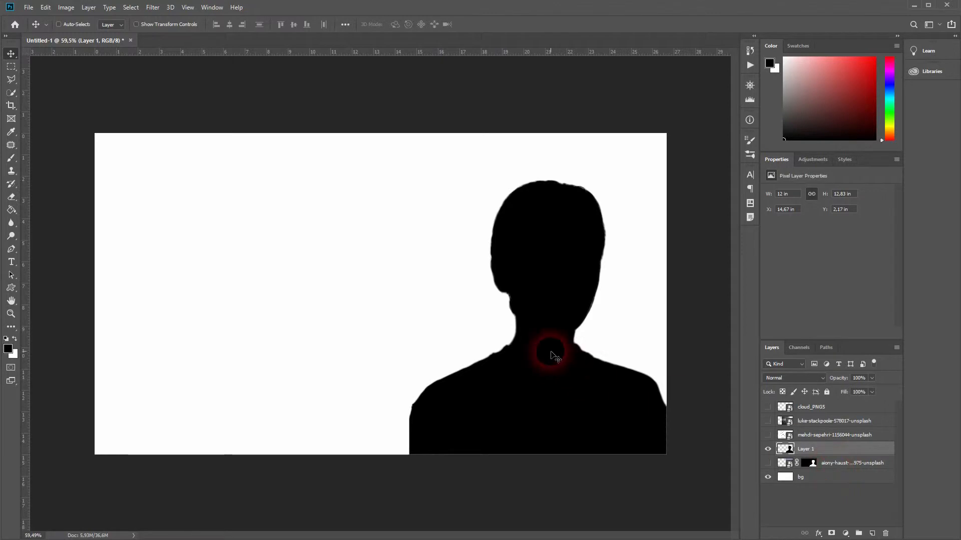
Enlarge the black silhouette past the canvas bottom and group it as 'Silhouette'.
{"action": "key", "text": "Ctrl+t"}
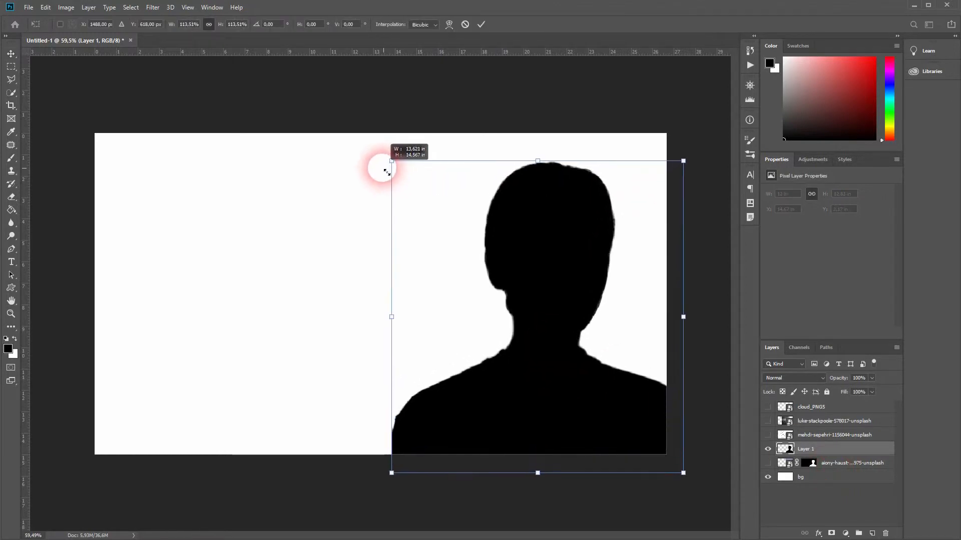
{"action": "left_click_drag", "start_coordinate": [390, 161], "coordinate": [357, 152]}
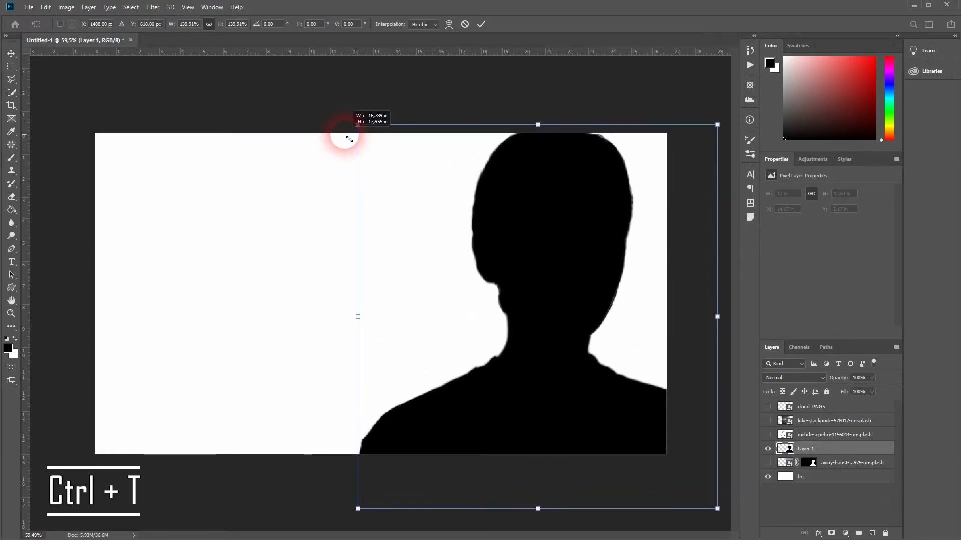
{"action": "left_click_drag", "start_coordinate": [358, 126], "coordinate": [379, 147]}
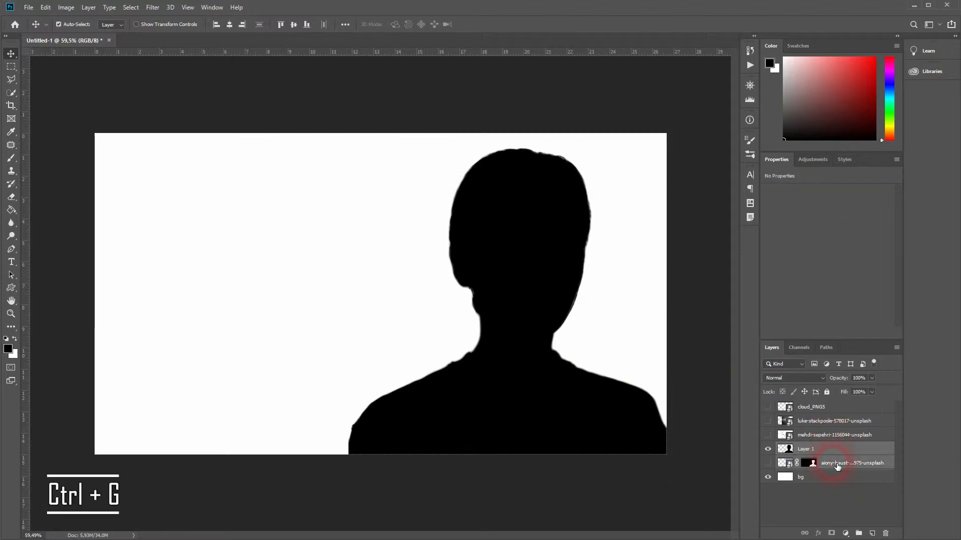
{"action": "key", "text": "ctrl+g"}
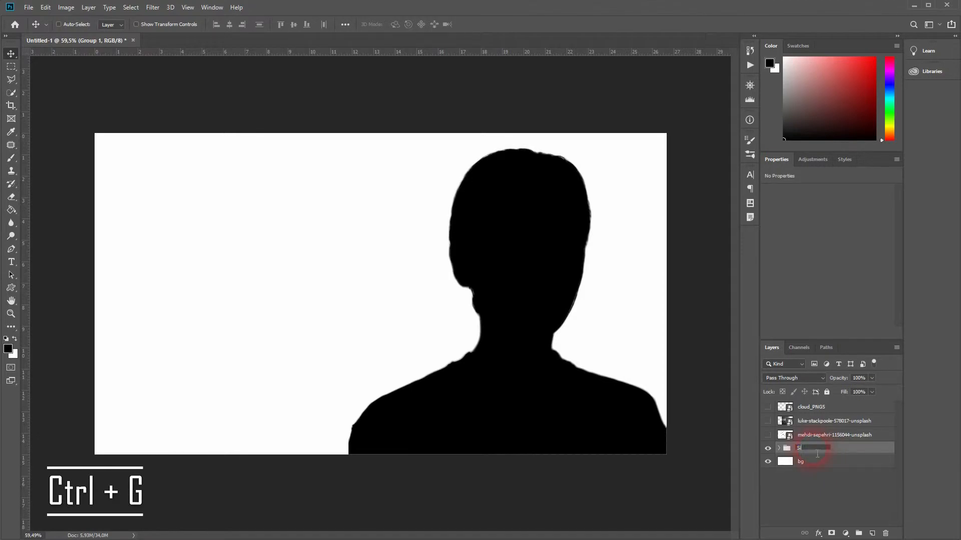
{"action": "type", "text": "Silhouette"}
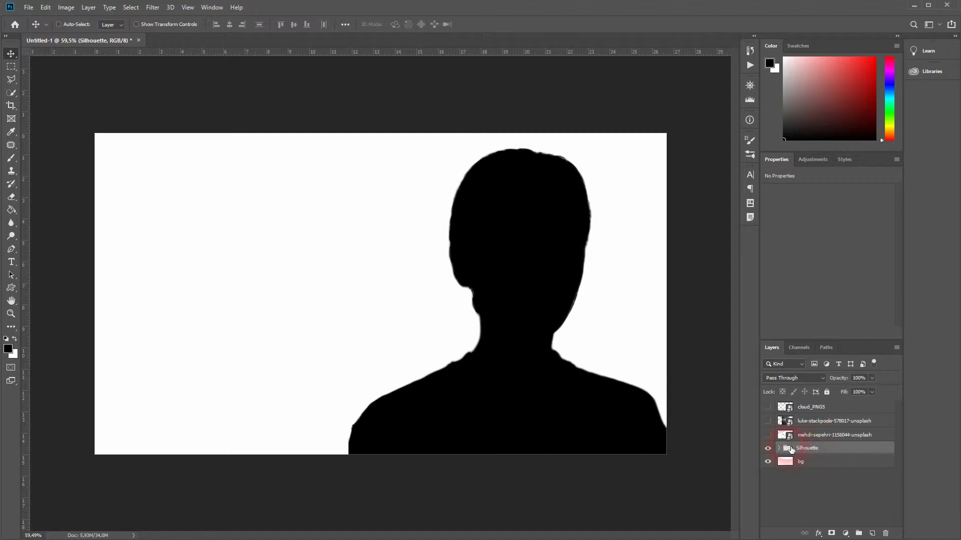
Show the road photo instead of the birds and clip it inside the silhouette.
{"action": "left_click", "coordinate": [767, 435]}
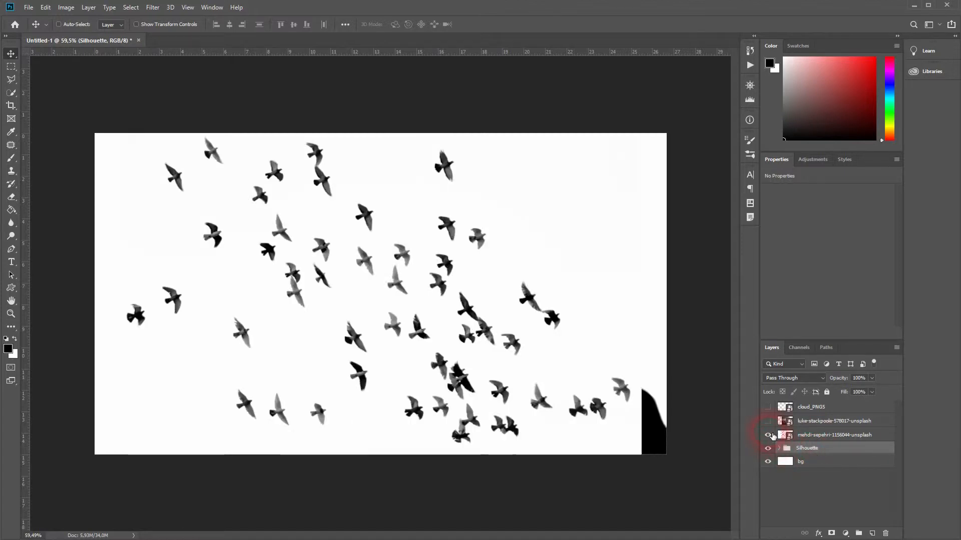
{"action": "left_click", "coordinate": [767, 435]}
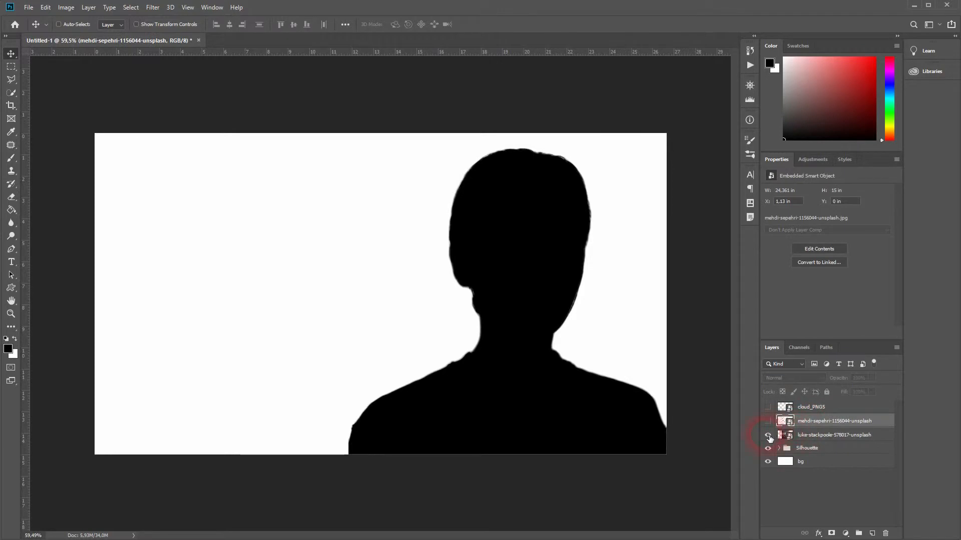
{"action": "left_click", "coordinate": [768, 434]}
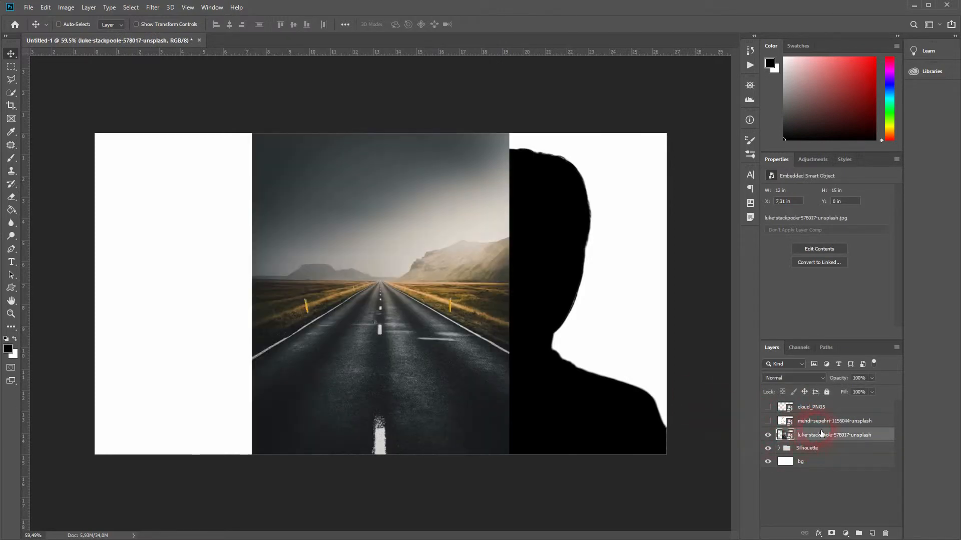
{"action": "left_click_drag", "start_coordinate": [380, 293], "coordinate": [515, 368]}
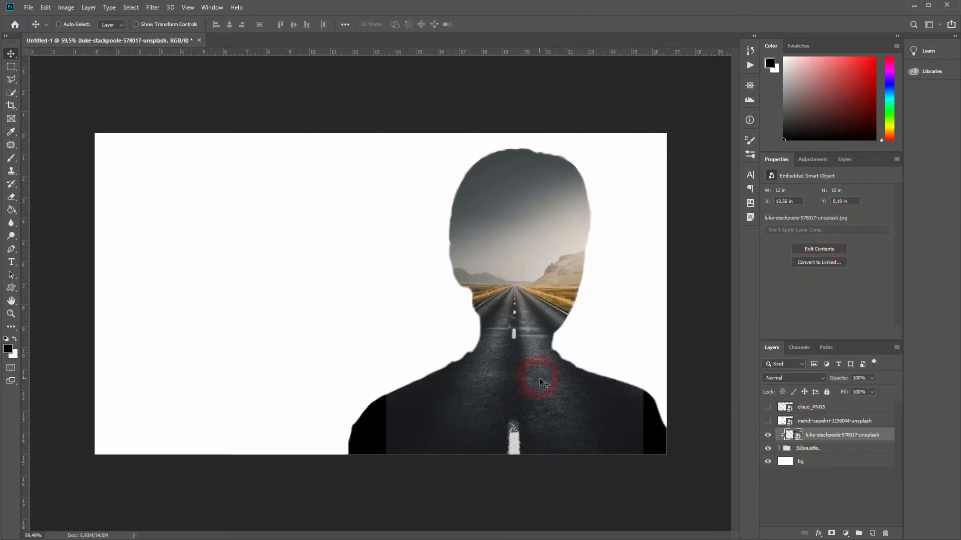
{"action": "mouse_move", "coordinate": [588, 393]}
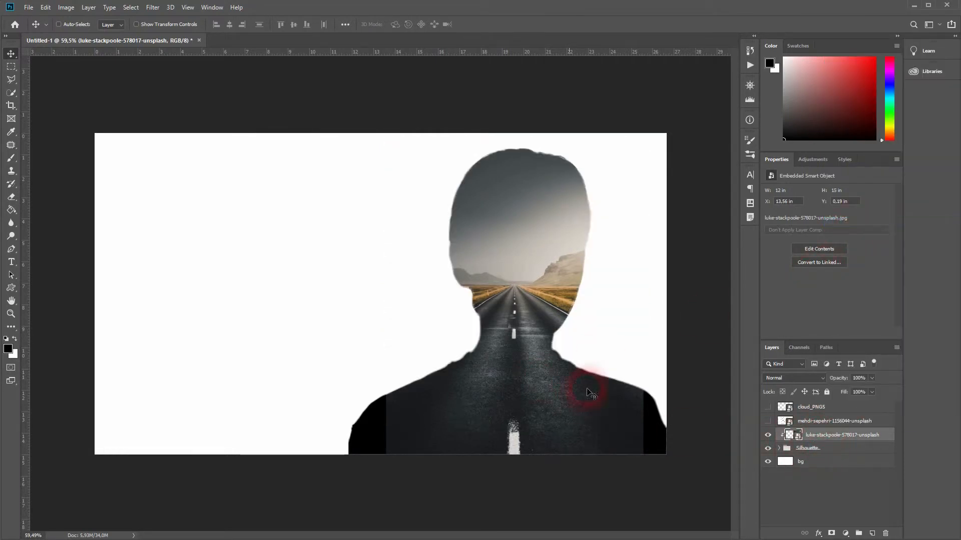
Enlarge and shift the road photo to fill the head, then rename its layer.
{"action": "key", "text": "Ctrl+t"}
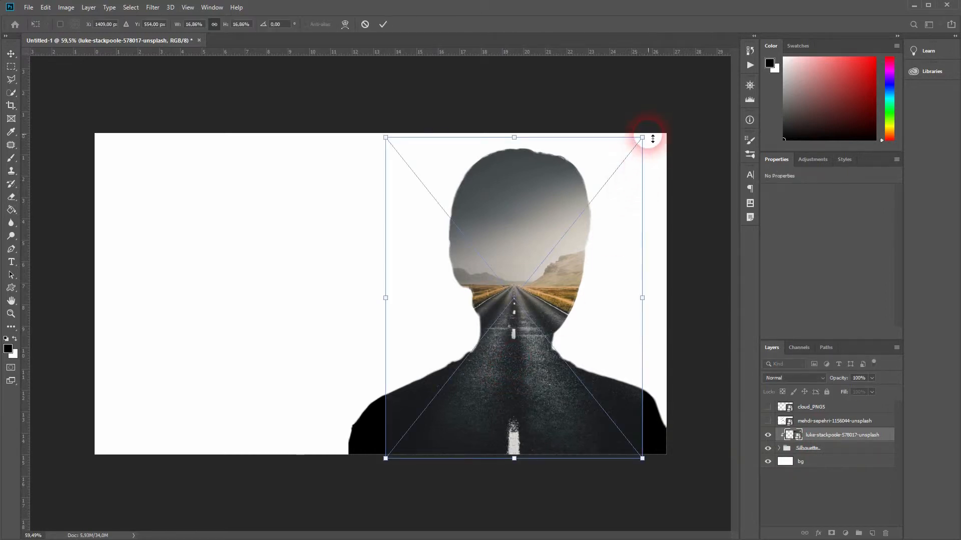
{"action": "left_click_drag", "start_coordinate": [642, 138], "coordinate": [676, 95]}
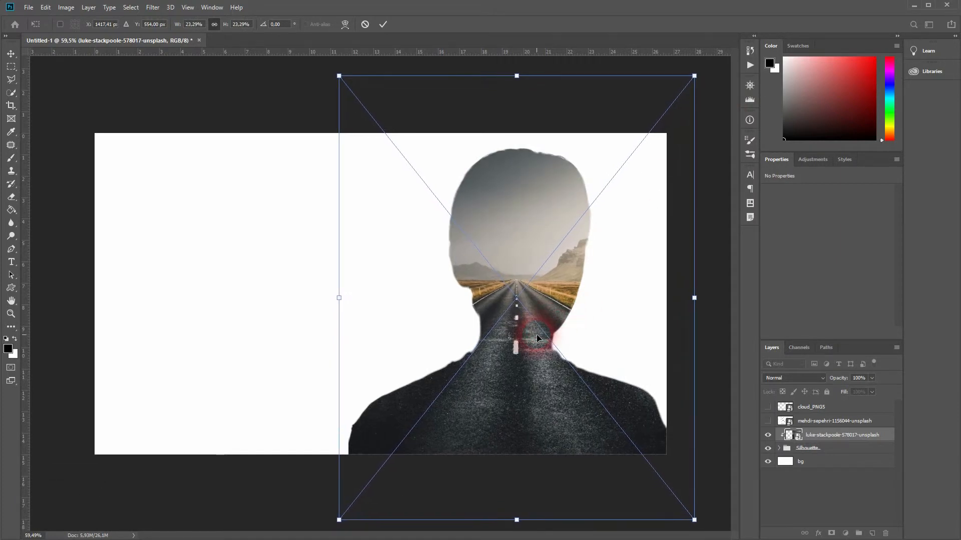
{"action": "left_click_drag", "start_coordinate": [539, 340], "coordinate": [532, 340]}
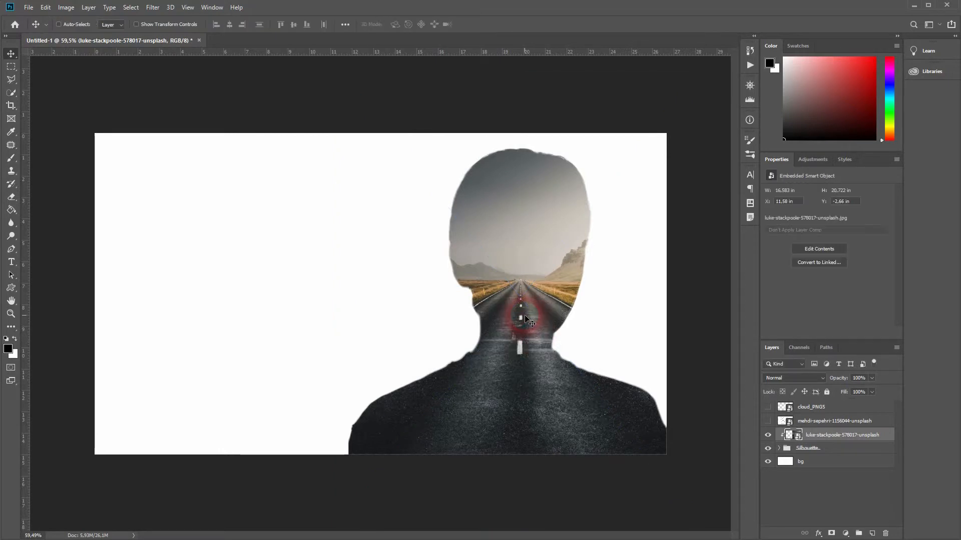
{"action": "left_click_drag", "start_coordinate": [525, 320], "coordinate": [519, 356]}
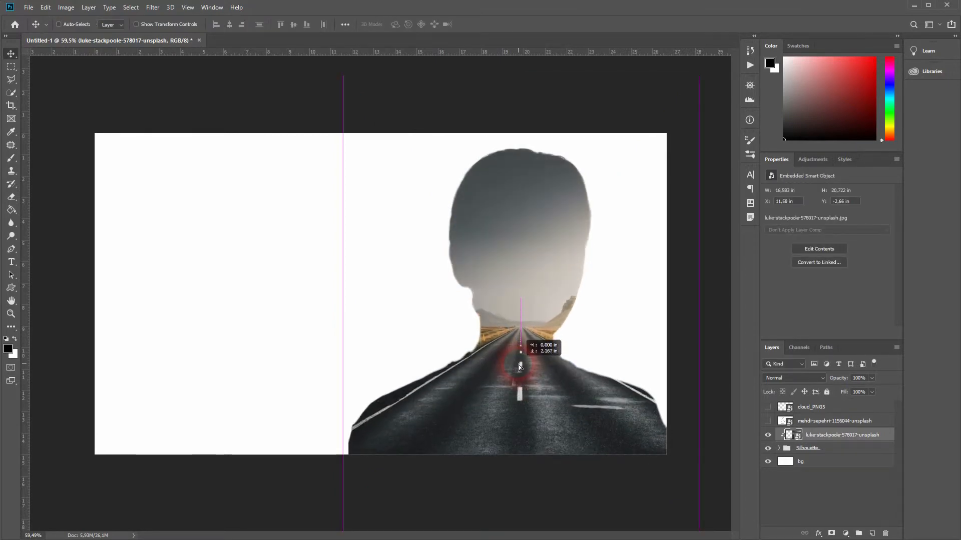
{"action": "left_click_drag", "start_coordinate": [519, 368], "coordinate": [518, 354]}
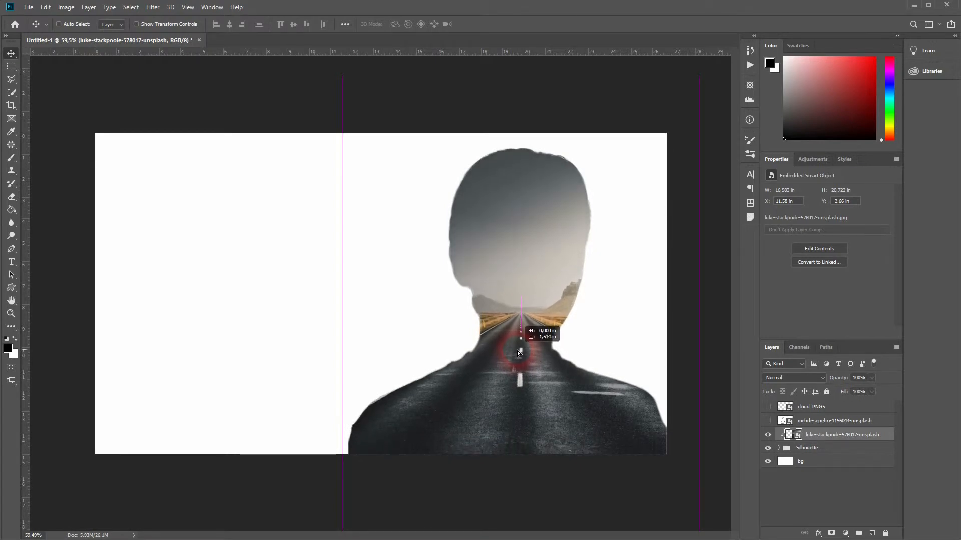
{"action": "left_click_drag", "start_coordinate": [519, 344], "coordinate": [603, 346]}
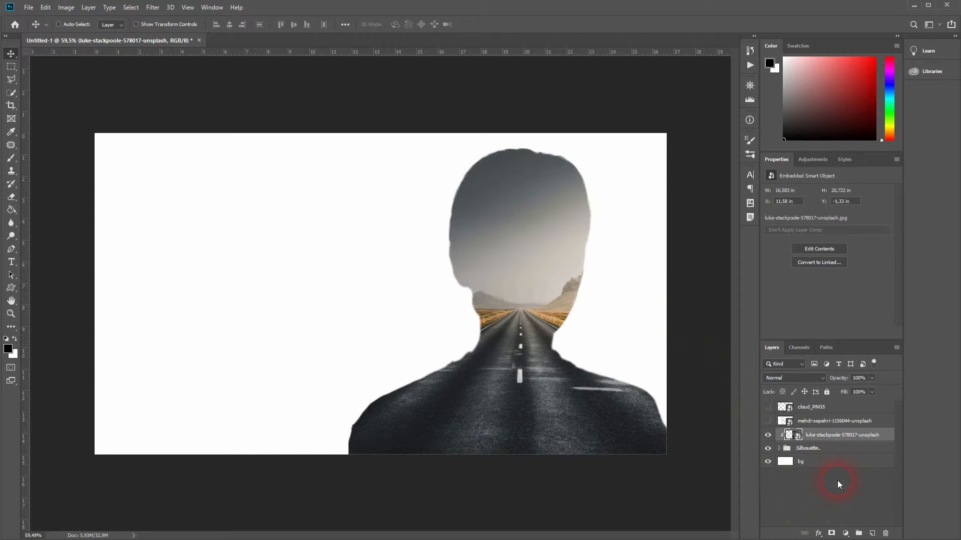
{"action": "double_click", "coordinate": [845, 435]}
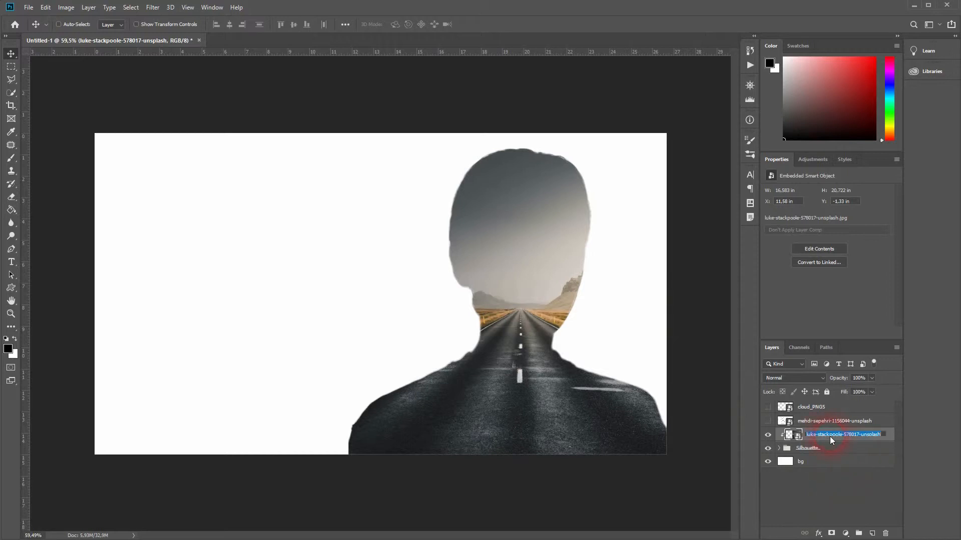
{"action": "type", "text": "street"}
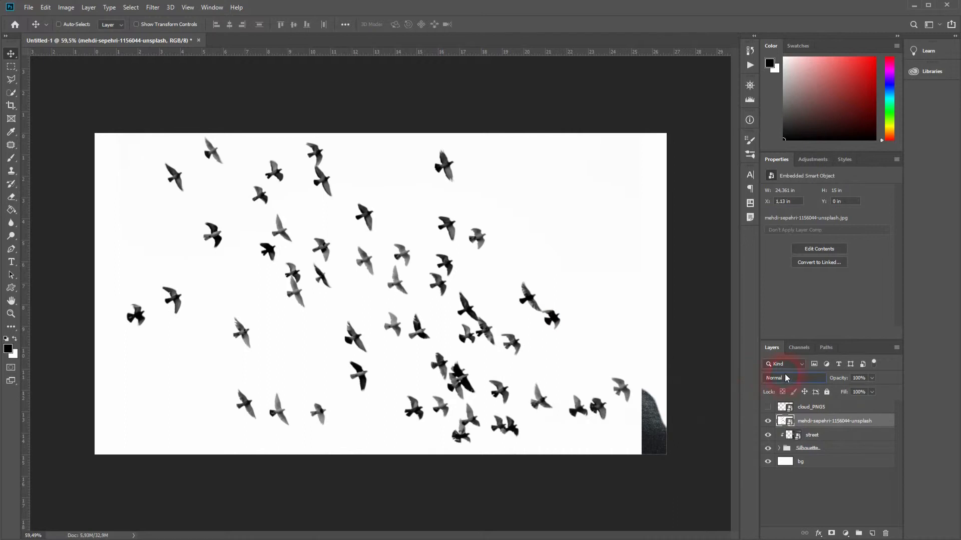
Set the birds photo to Multiply and shift it up and right over the head.
{"action": "left_click", "coordinate": [794, 378]}
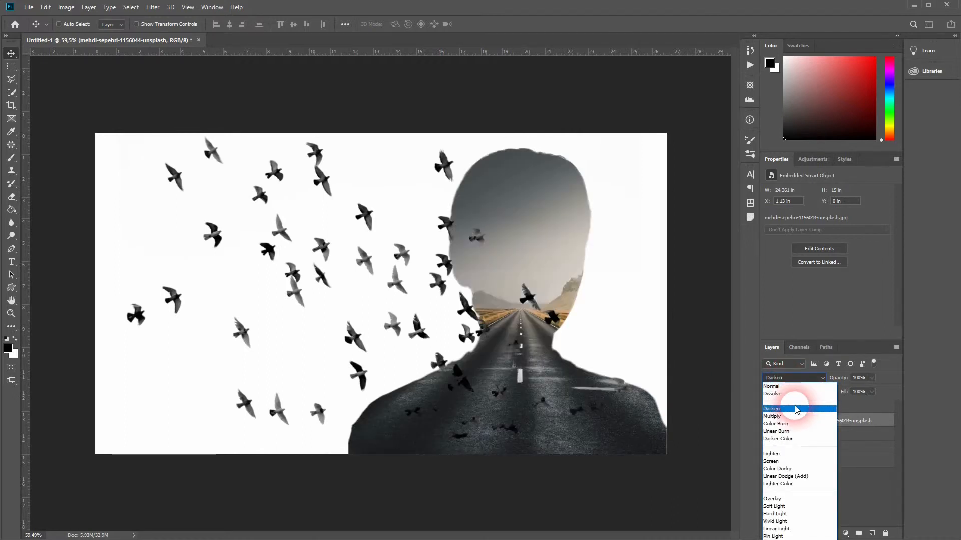
{"action": "left_click", "coordinate": [771, 416]}
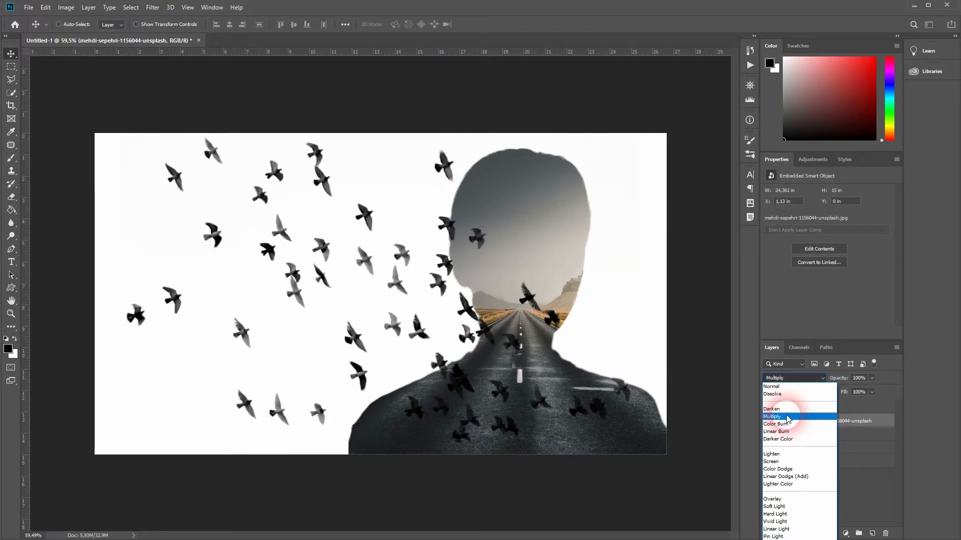
{"action": "left_click", "coordinate": [773, 416]}
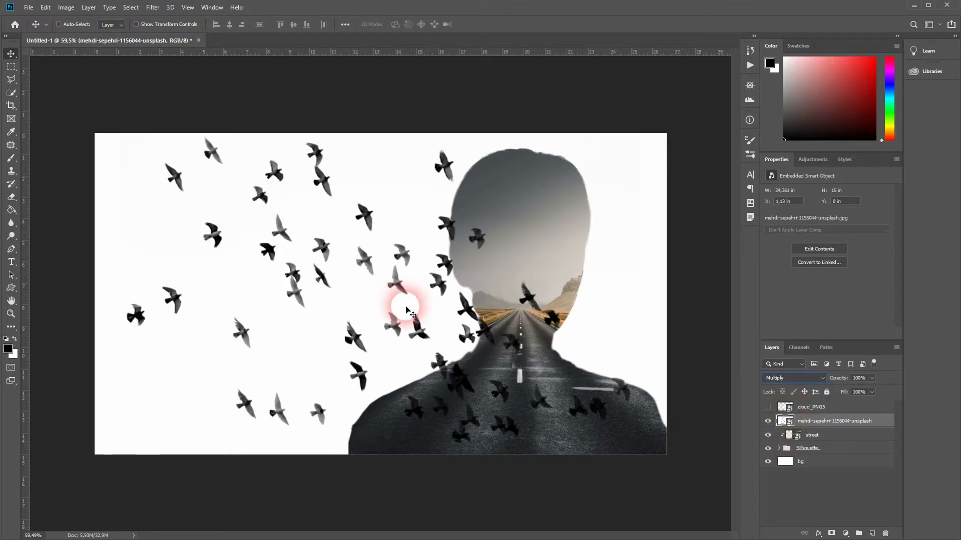
{"action": "left_click_drag", "start_coordinate": [408, 309], "coordinate": [442, 218]}
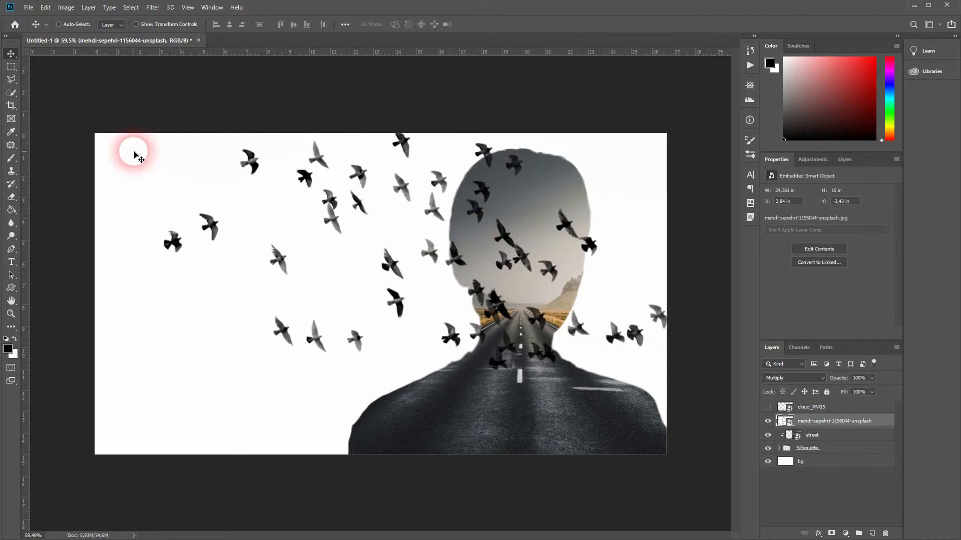
Flip the birds photo horizontally and place the flock across the canvas's left side.
{"action": "key", "text": "Ctrl+t"}
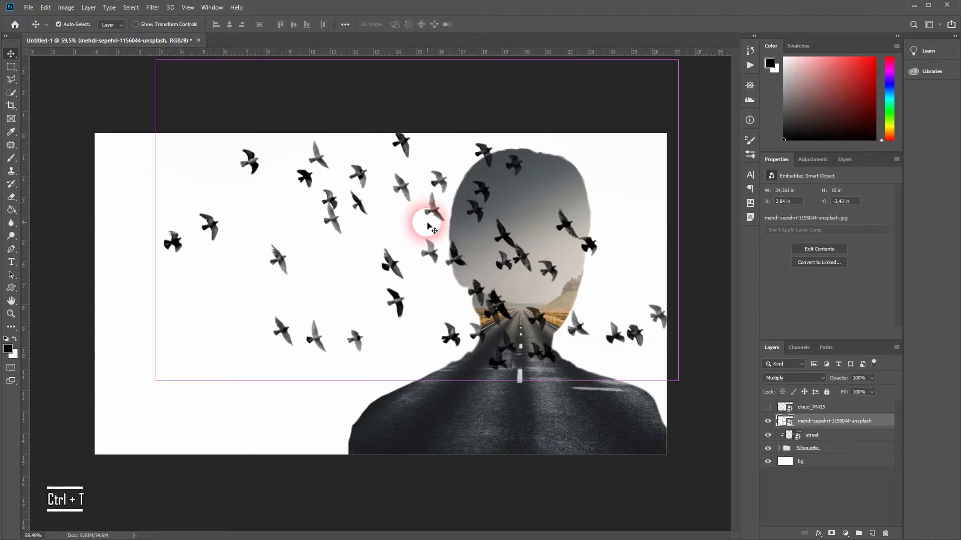
{"action": "right_click", "coordinate": [426, 225]}
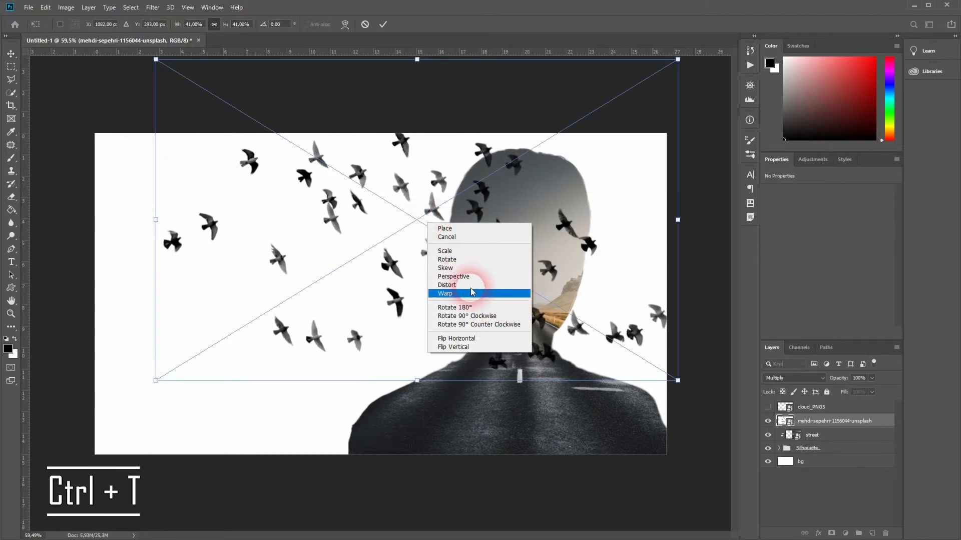
{"action": "left_click", "coordinate": [456, 338]}
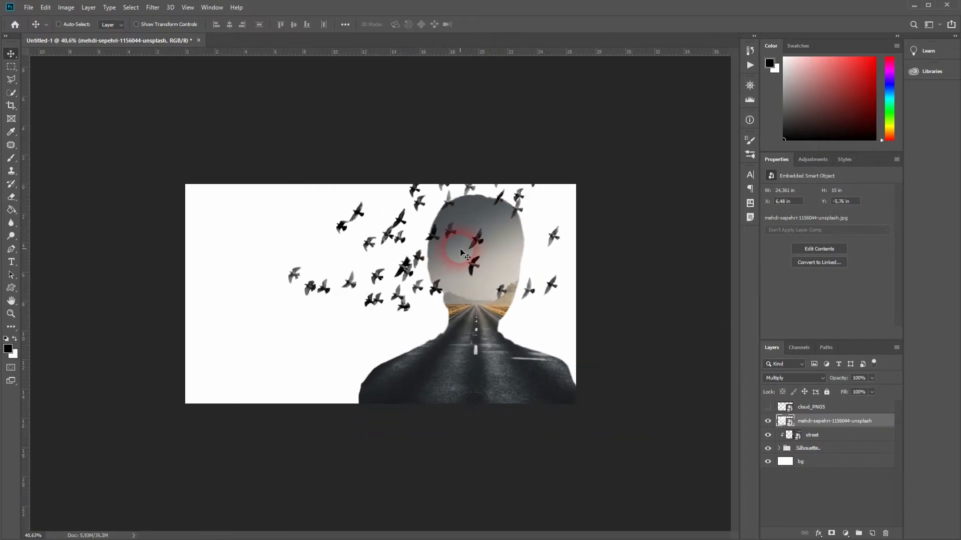
{"action": "key", "text": "Ctrl+t"}
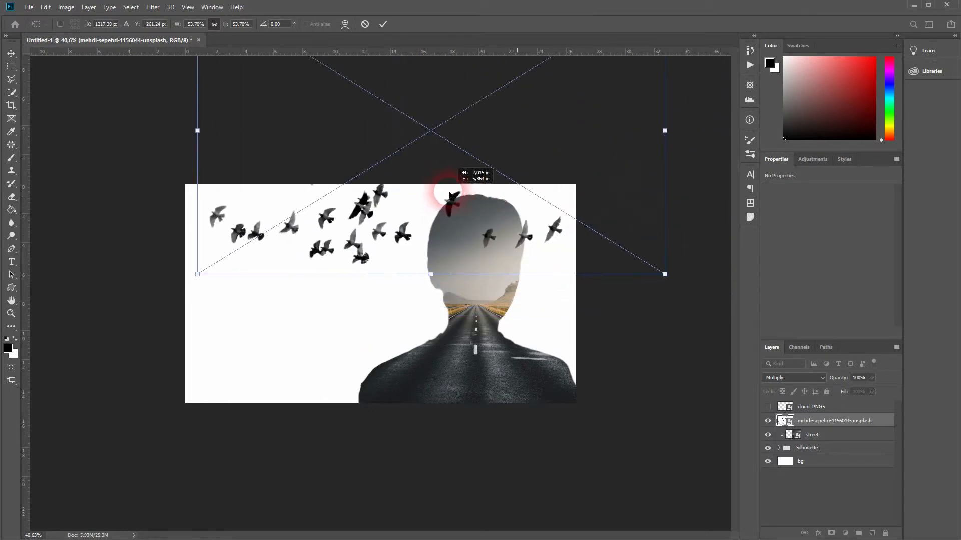
{"action": "left_click_drag", "start_coordinate": [453, 196], "coordinate": [417, 251]}
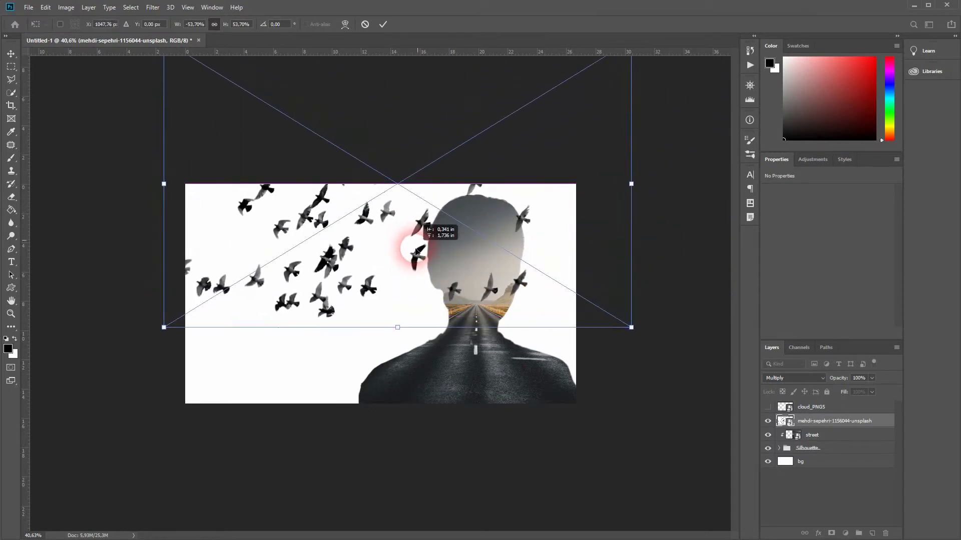
{"action": "left_click_drag", "start_coordinate": [397, 248], "coordinate": [285, 292]}
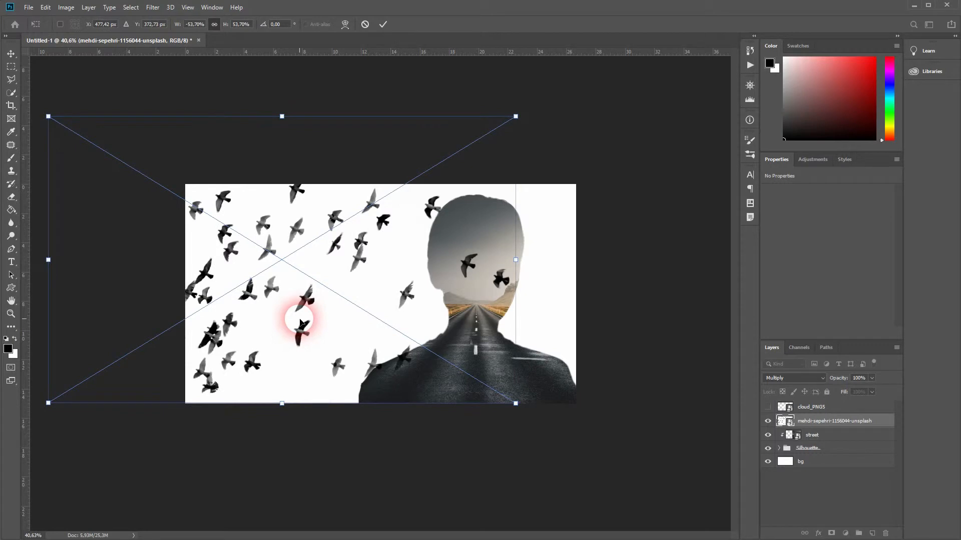
{"action": "left_click", "coordinate": [383, 24]}
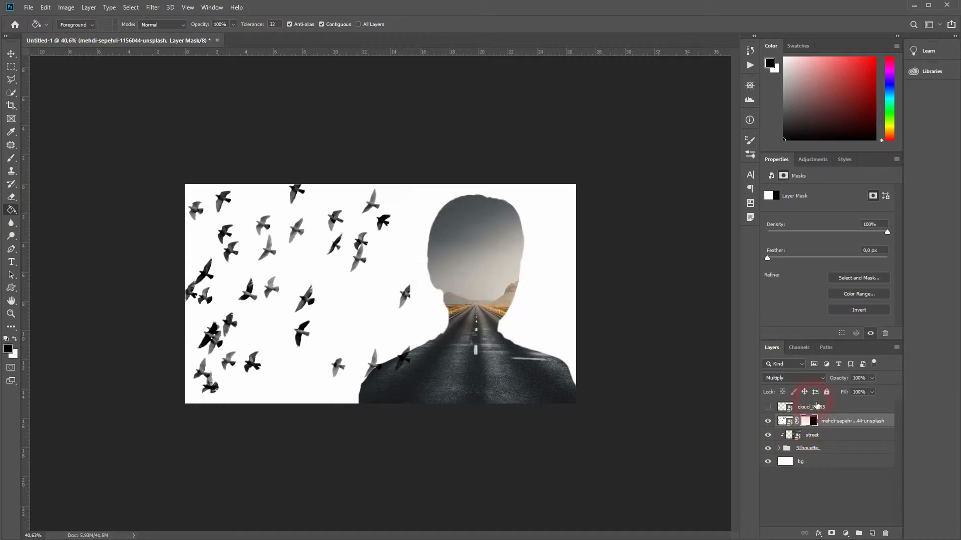
Invert the birds layer mask so only a few birds remain over the head.
{"action": "key", "text": "Ctrl+I"}
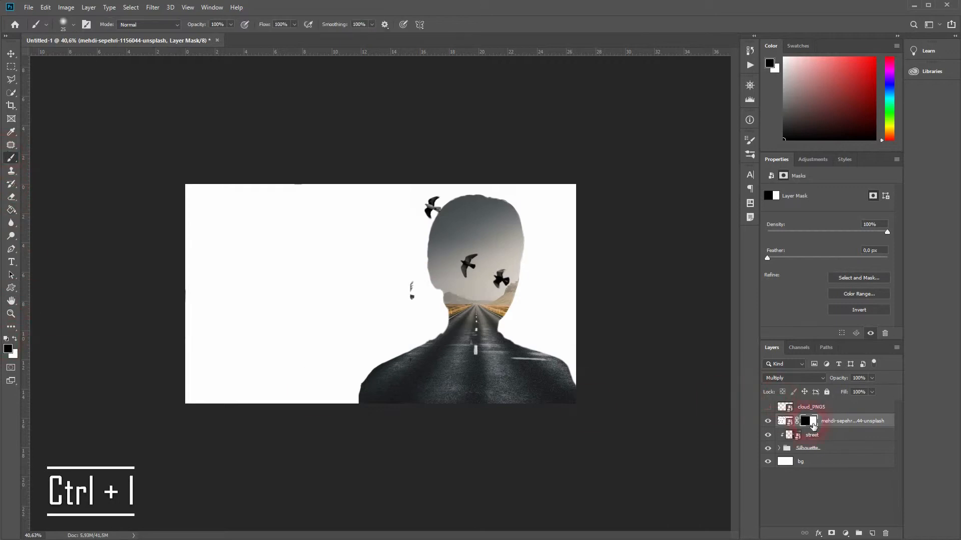
{"action": "left_click", "coordinate": [59, 24]}
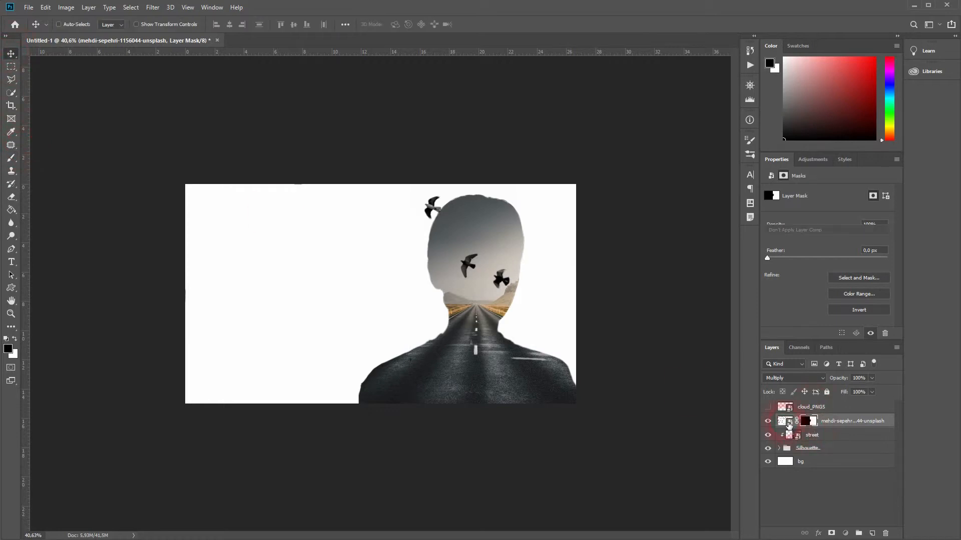
Duplicate the birds layer, delete the copy's mask, and move it to the upper left.
{"action": "key", "text": "Ctrl+J"}
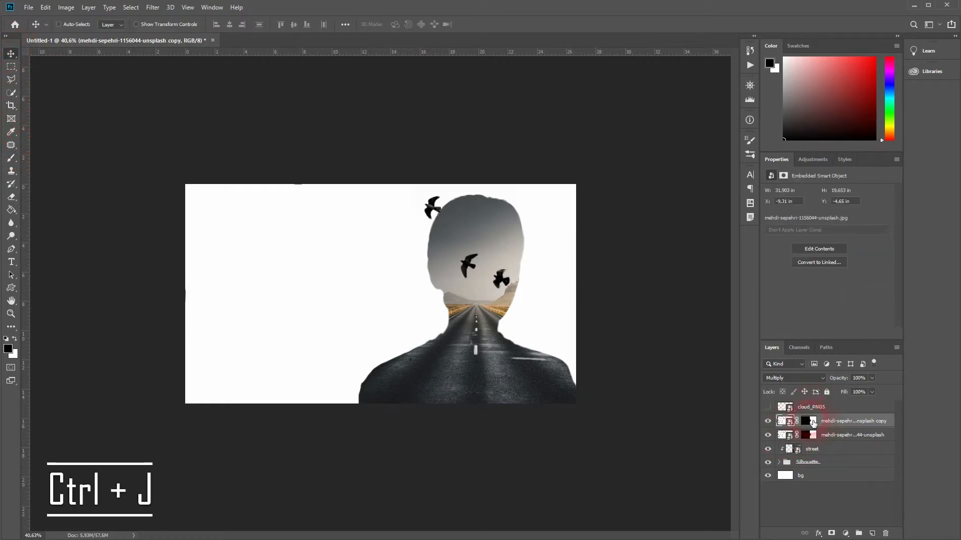
{"action": "right_click", "coordinate": [803, 420]}
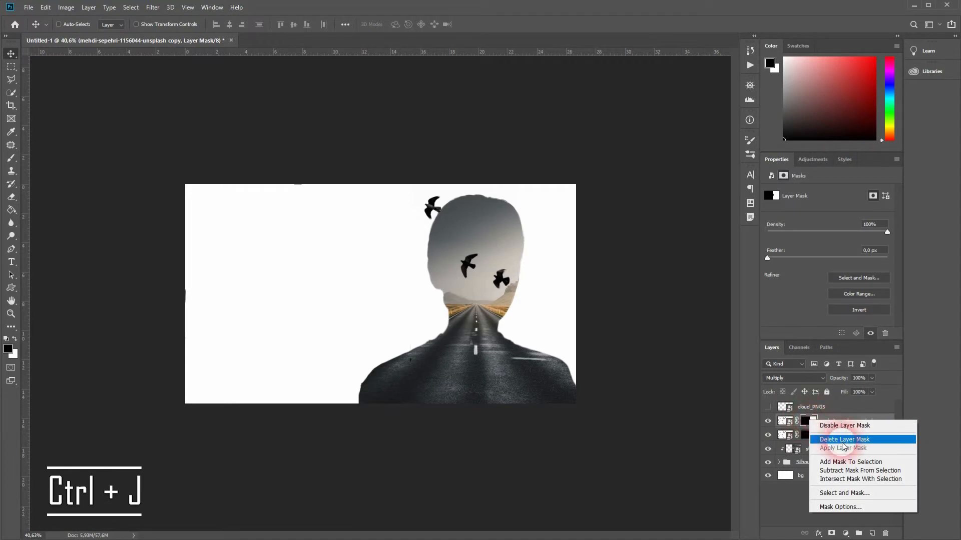
{"action": "left_click", "coordinate": [844, 439]}
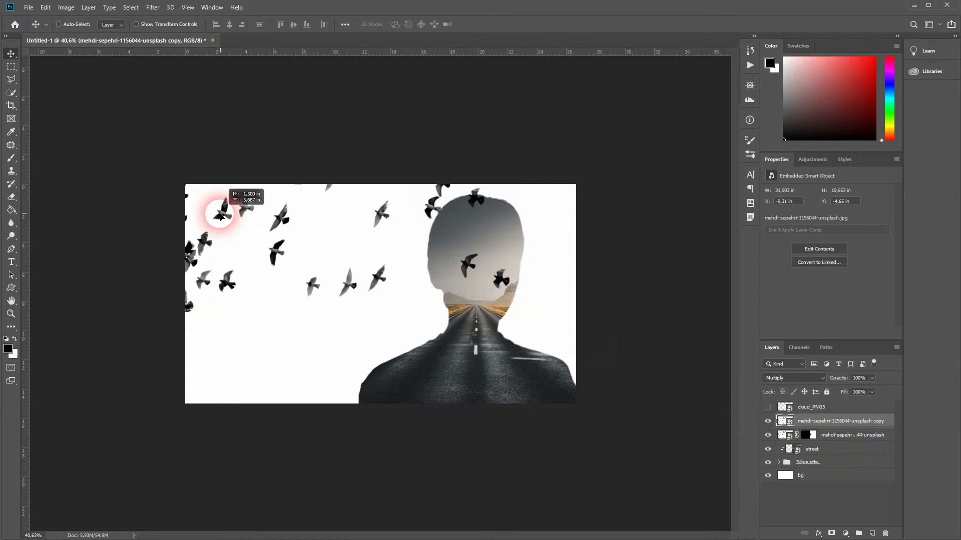
{"action": "left_click_drag", "start_coordinate": [219, 213], "coordinate": [320, 161]}
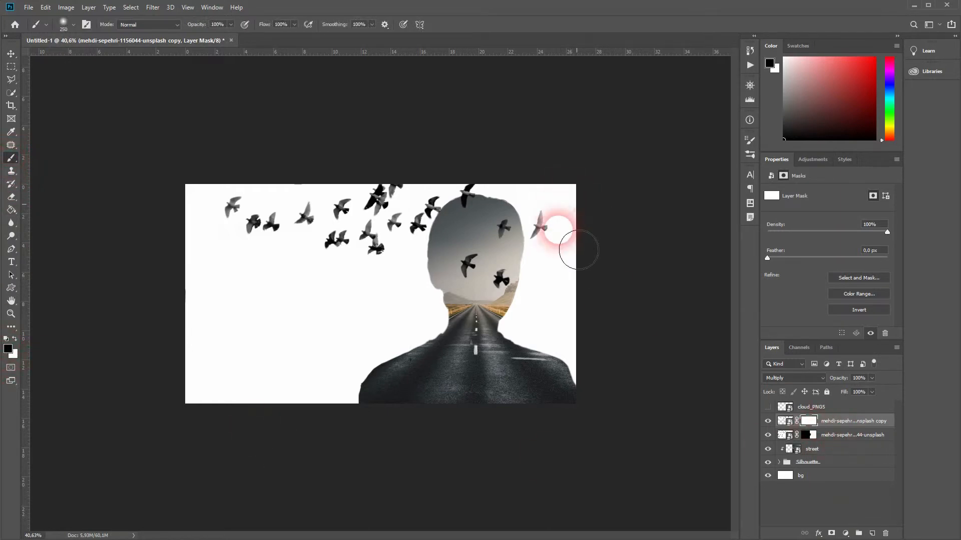
Paint out the birds on the right edge, face and head top in the copy's mask.
{"action": "left_click_drag", "start_coordinate": [578, 251], "coordinate": [521, 264]}
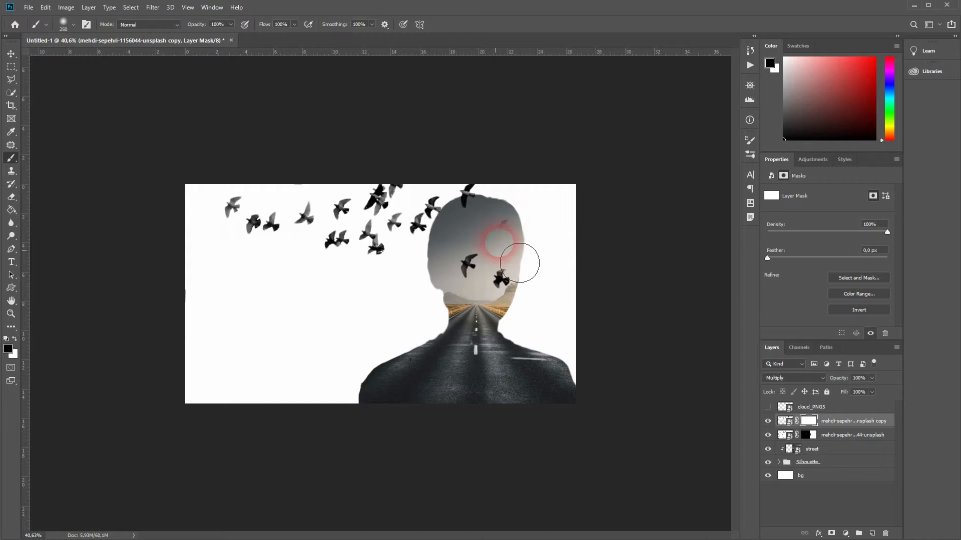
{"action": "left_click_drag", "start_coordinate": [521, 264], "coordinate": [490, 221]}
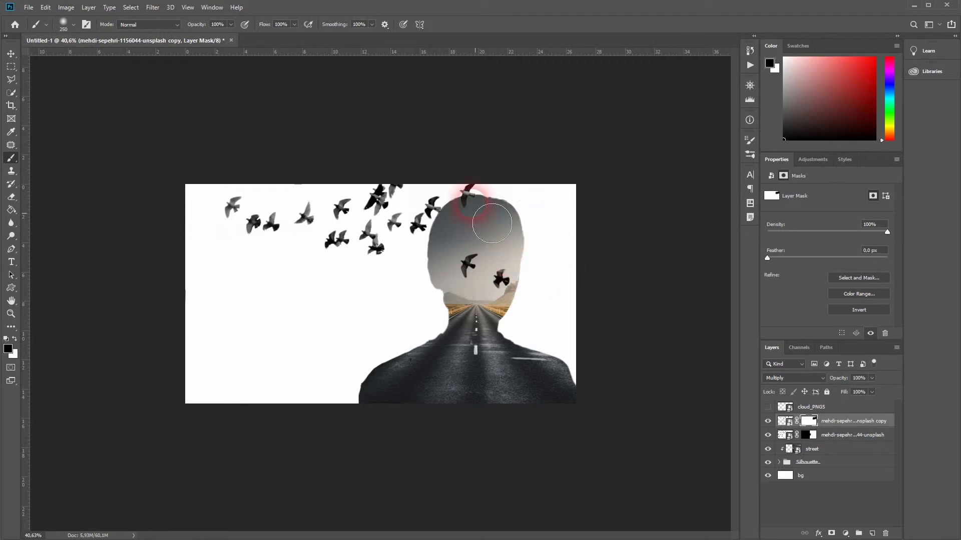
{"action": "left_click_drag", "start_coordinate": [484, 215], "coordinate": [685, 240]}
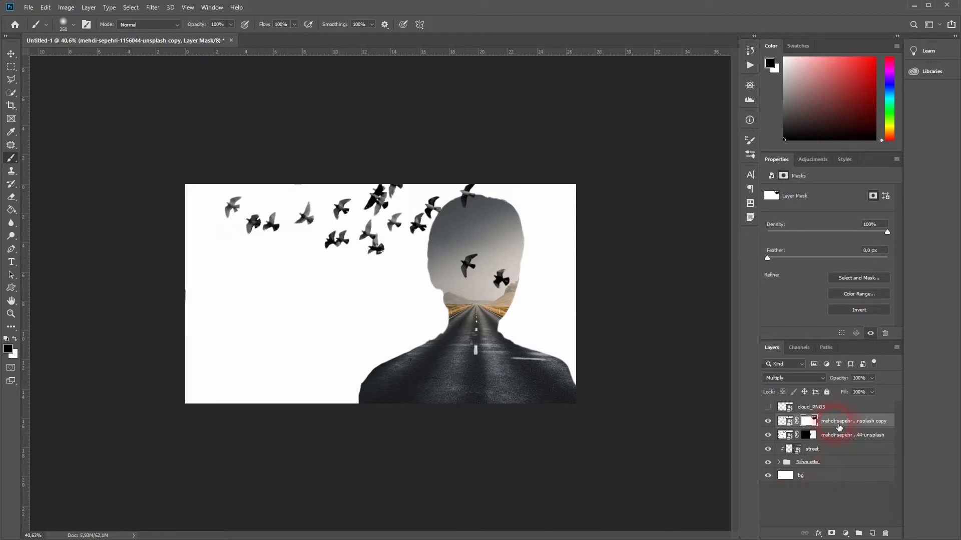
{"action": "mouse_move", "coordinate": [840, 440]}
{"action": "type", "text": "birds"}
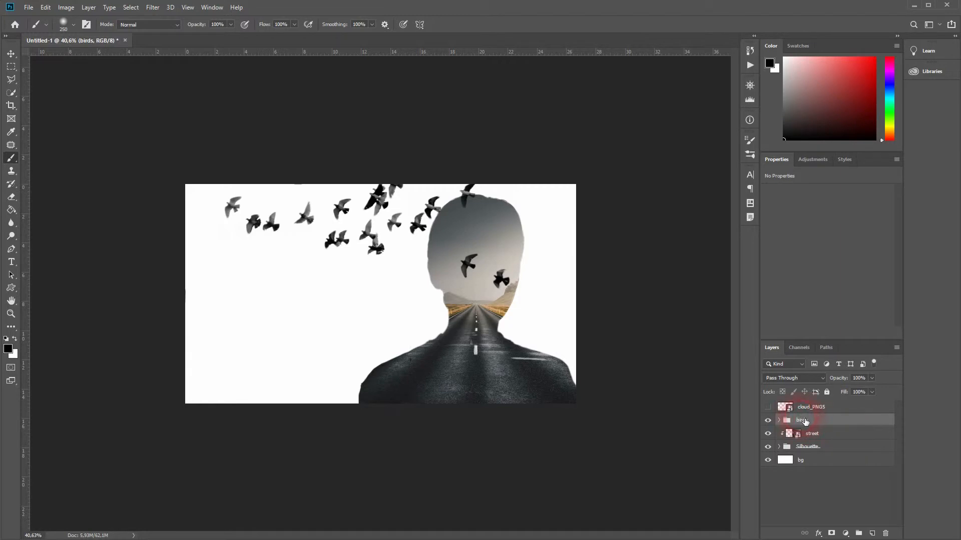
Group both birds layers as 'birds', add a Black & White adjustment, and show the clouds.
{"action": "key", "text": "Ctrl+g"}
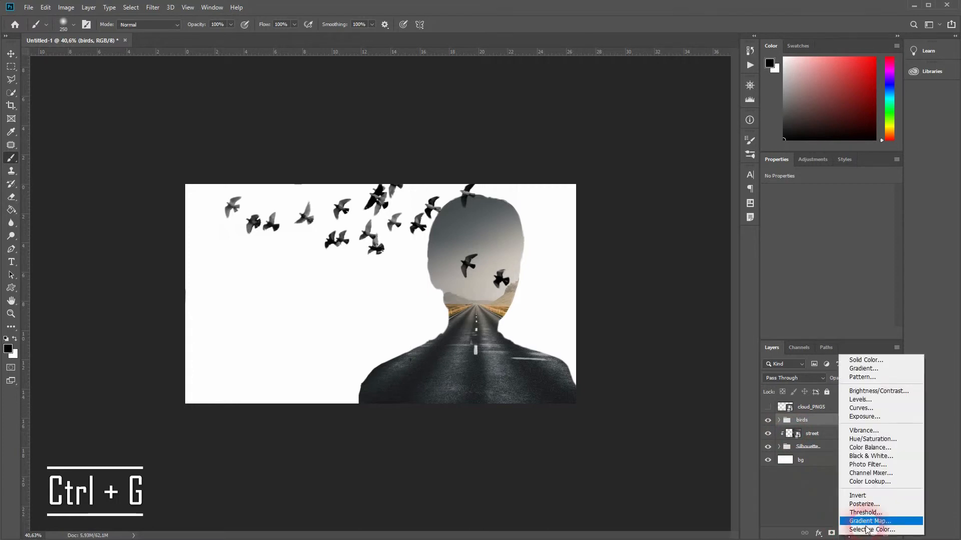
{"action": "left_click", "coordinate": [870, 456]}
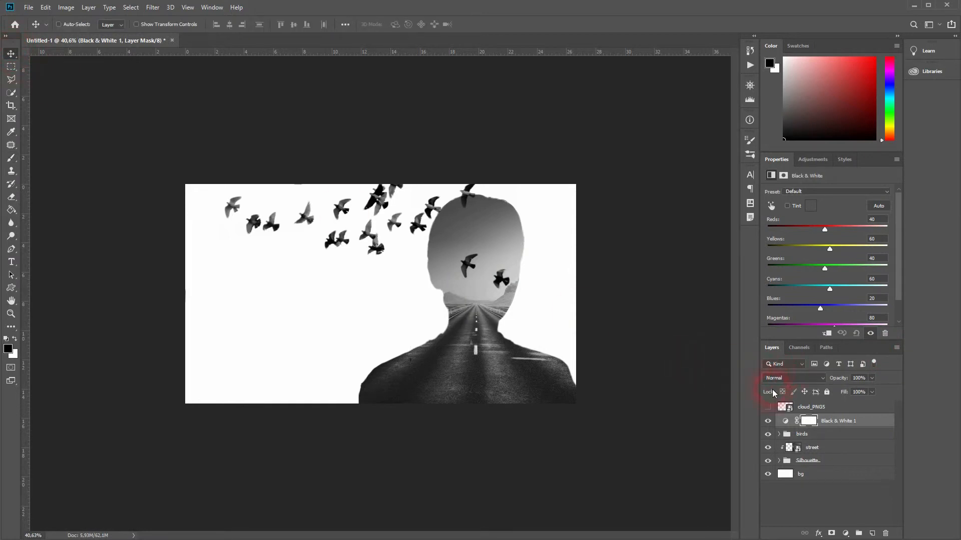
{"action": "left_click", "coordinate": [810, 407]}
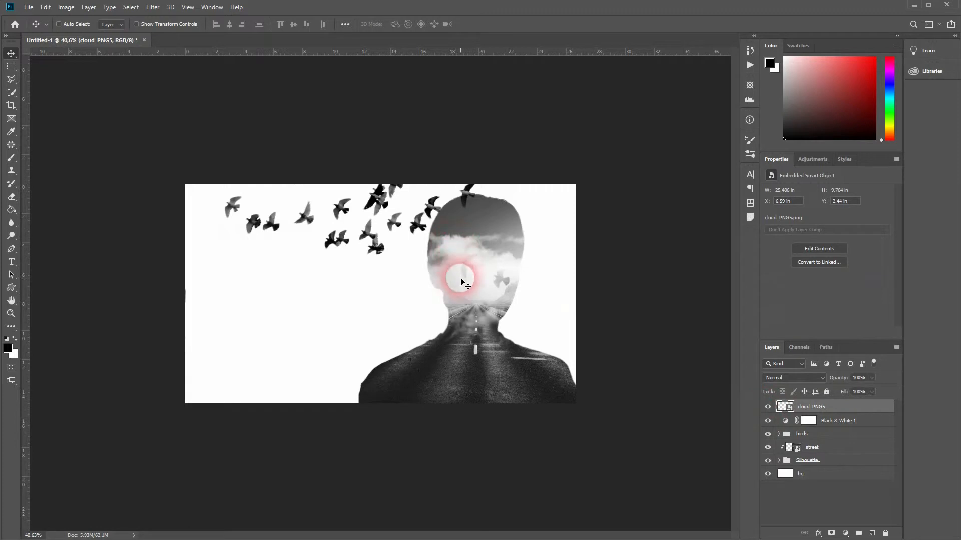
Position the clouds inside the head along the bottom and shoulders of the silhouette.
{"action": "left_click_drag", "start_coordinate": [462, 283], "coordinate": [329, 354]}
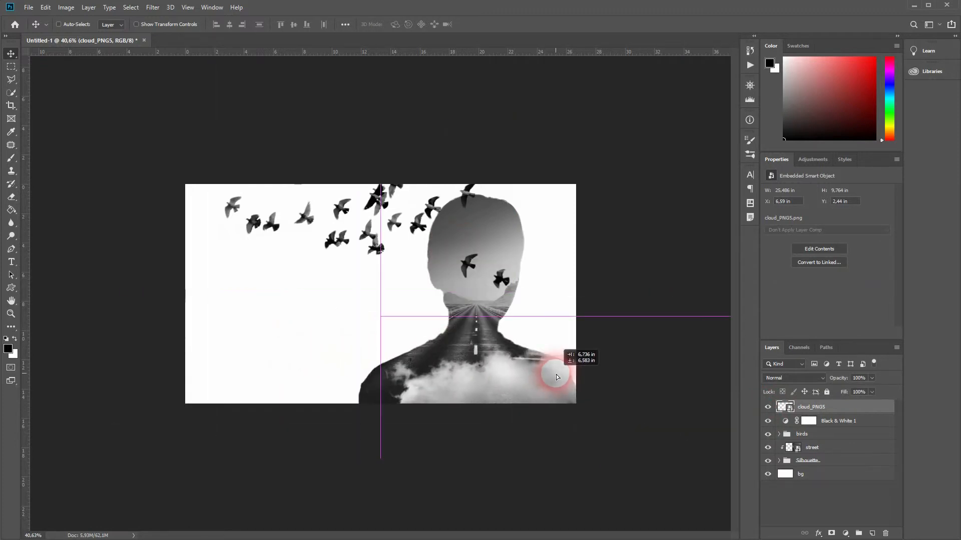
{"action": "left_click_drag", "start_coordinate": [556, 378], "coordinate": [423, 349]}
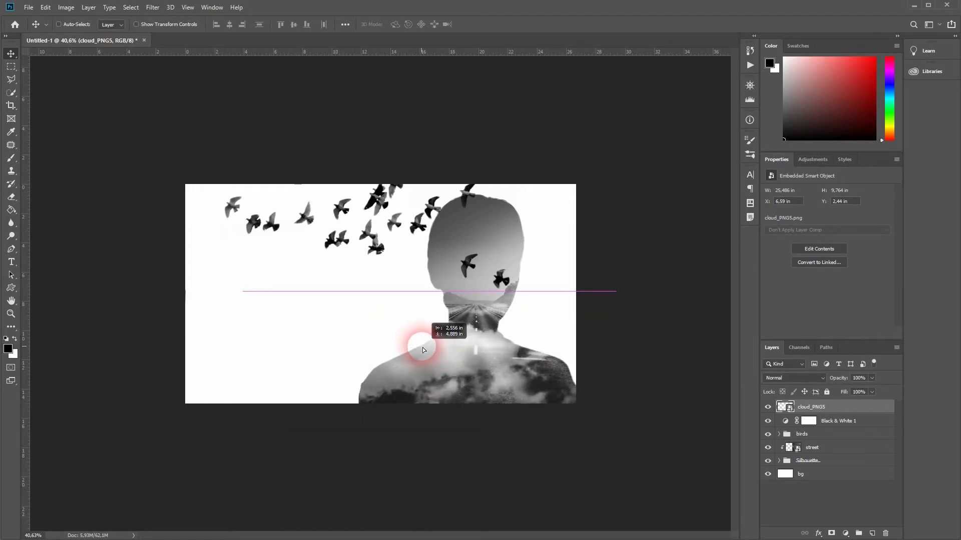
{"action": "left_click_drag", "start_coordinate": [421, 348], "coordinate": [327, 360]}
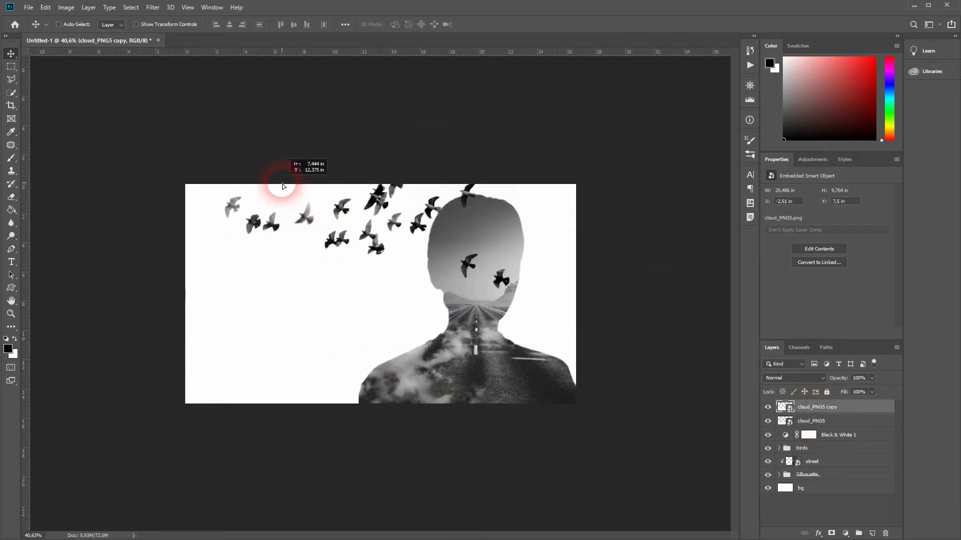
Duplicate the clouds toward the head top and group the cloud copies as 'clouds'.
{"action": "key", "text": "Ctrl+J"}
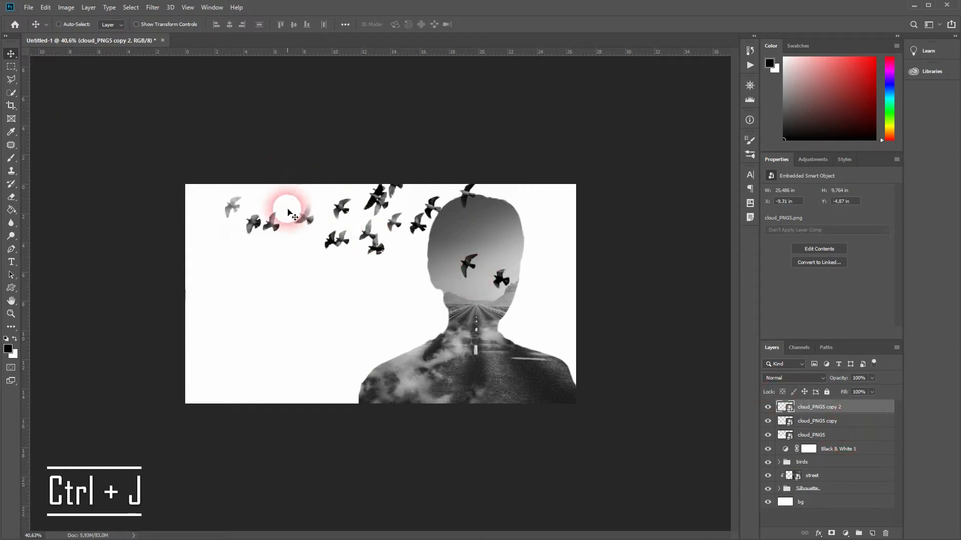
{"action": "left_click_drag", "start_coordinate": [288, 211], "coordinate": [529, 192]}
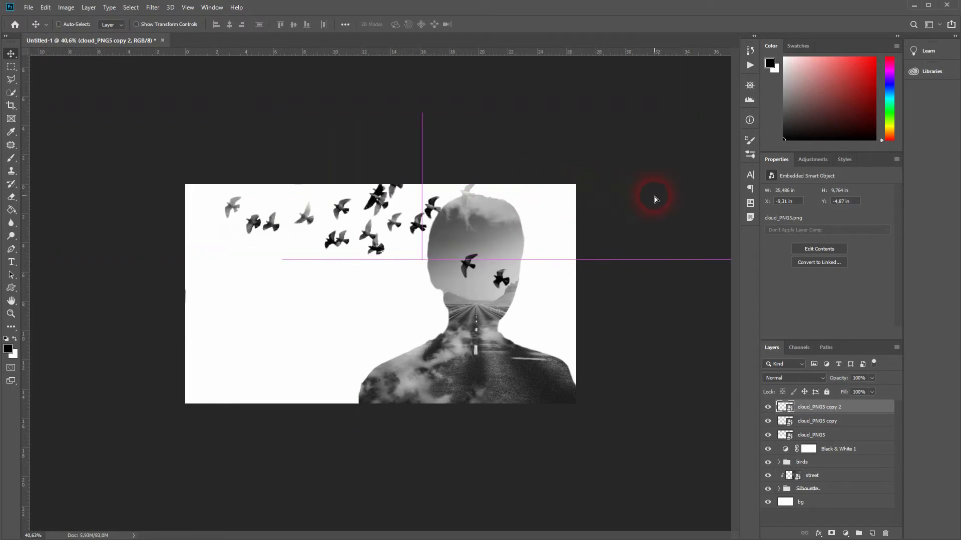
{"action": "key", "text": "Ctrl+J"}
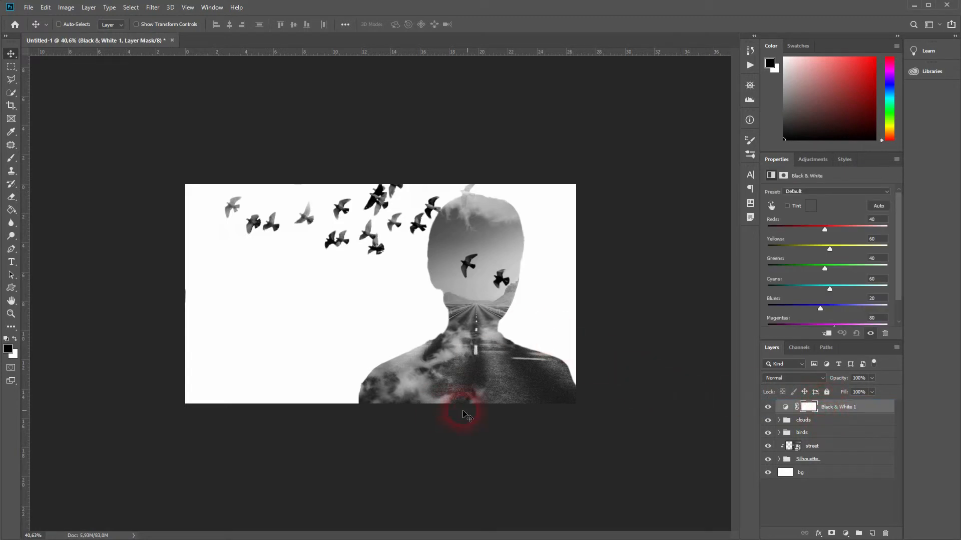
{"action": "key", "text": "Ctrl+G"}
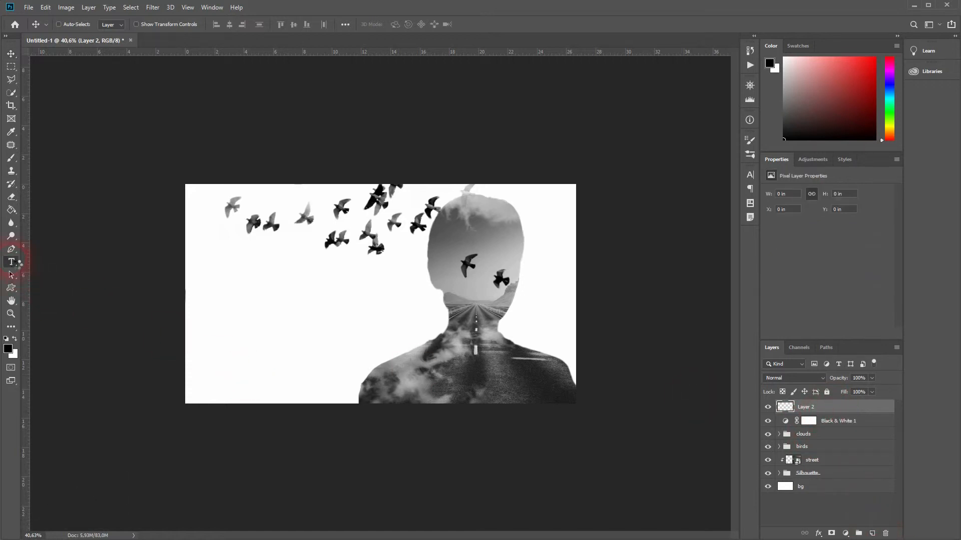
Add Lorem Ipsum placeholder text on the canvas's left side and scale it up.
{"action": "left_click", "coordinate": [11, 262]}
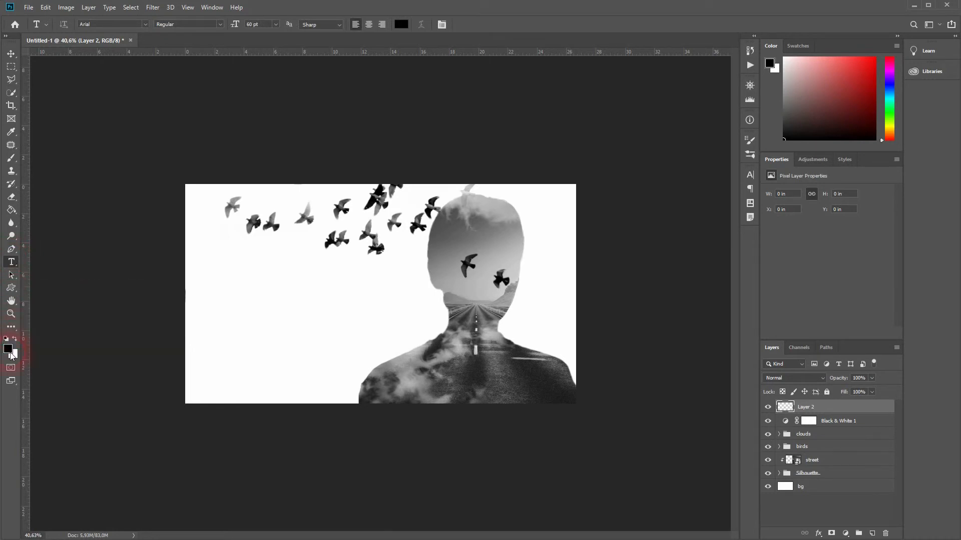
{"action": "left_click", "coordinate": [345, 316]}
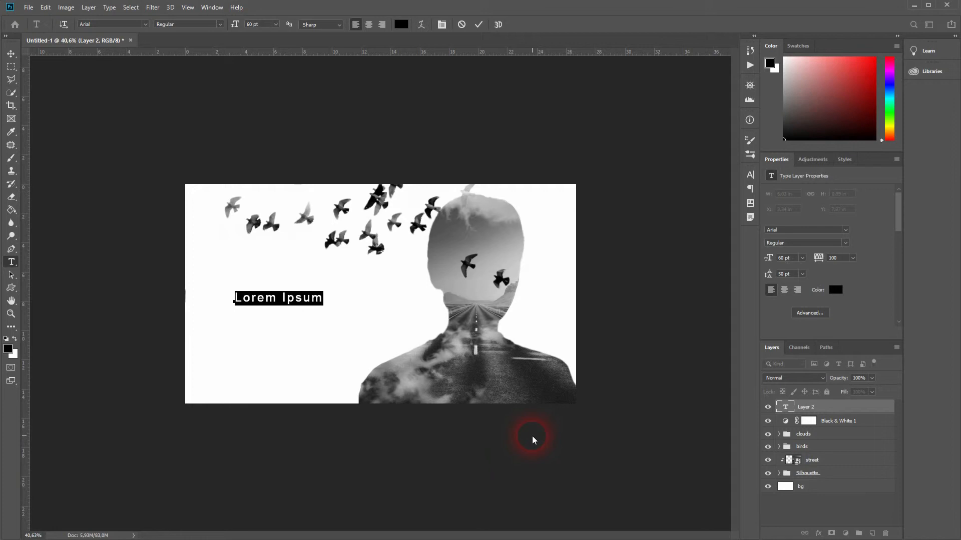
{"action": "left_click", "coordinate": [267, 309]}
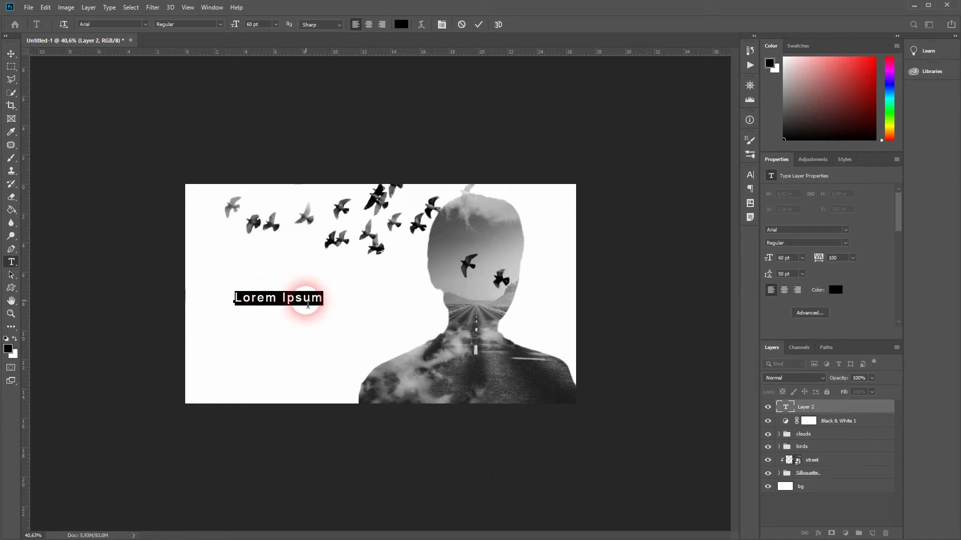
{"action": "left_click", "coordinate": [300, 305]}
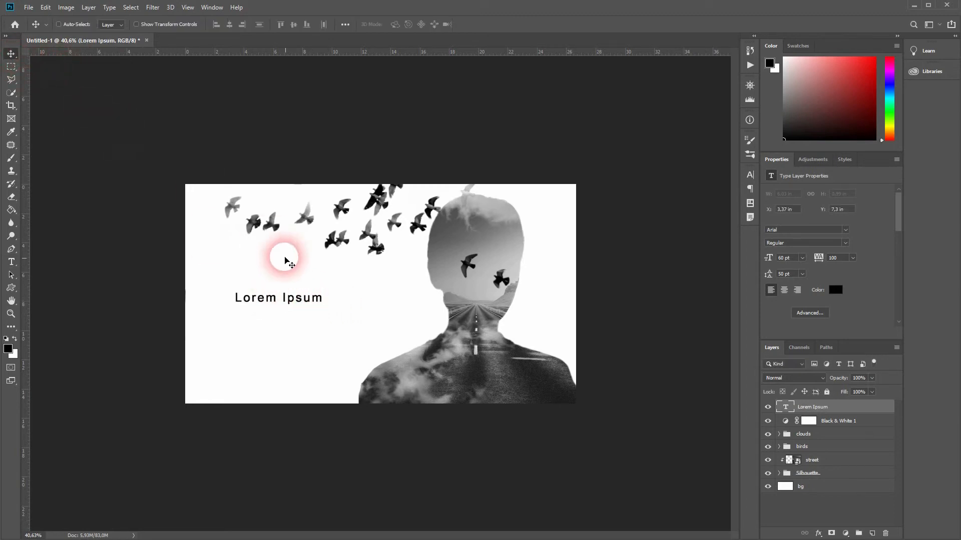
{"action": "key", "text": "Ctrl+t"}
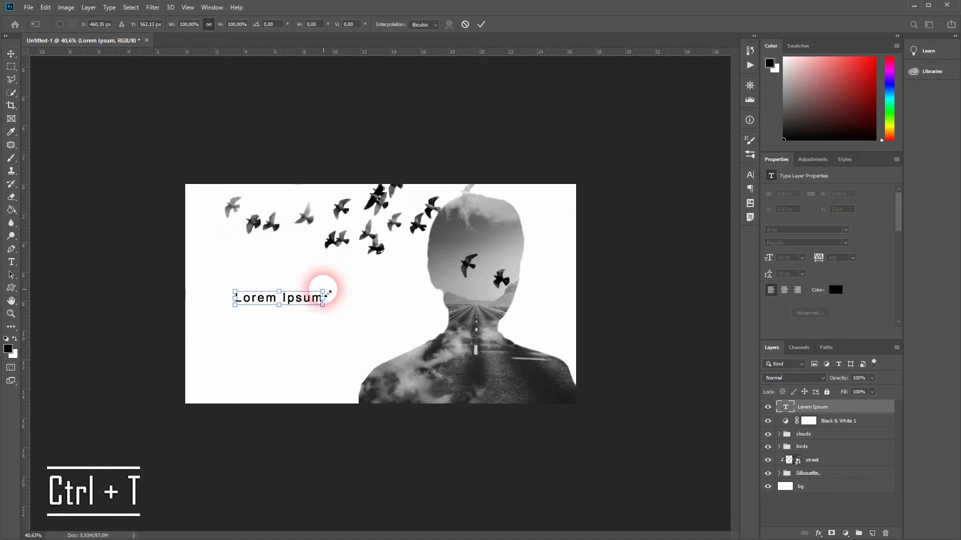
{"action": "left_click_drag", "start_coordinate": [329, 288], "coordinate": [391, 274]}
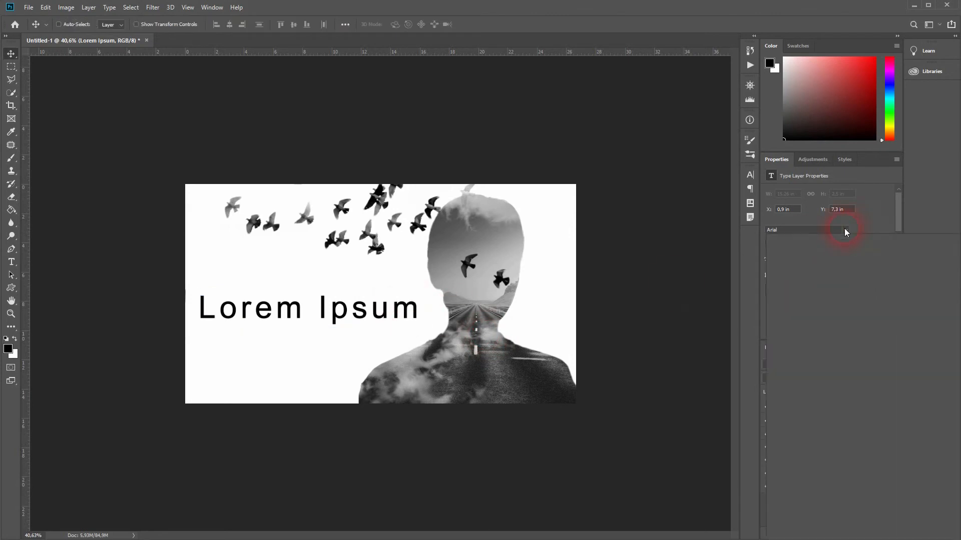
Preview the Candara, Richie Brusher and MrRobot fonts on the text, settling on Richie Brusher.
{"action": "left_click", "coordinate": [844, 229]}
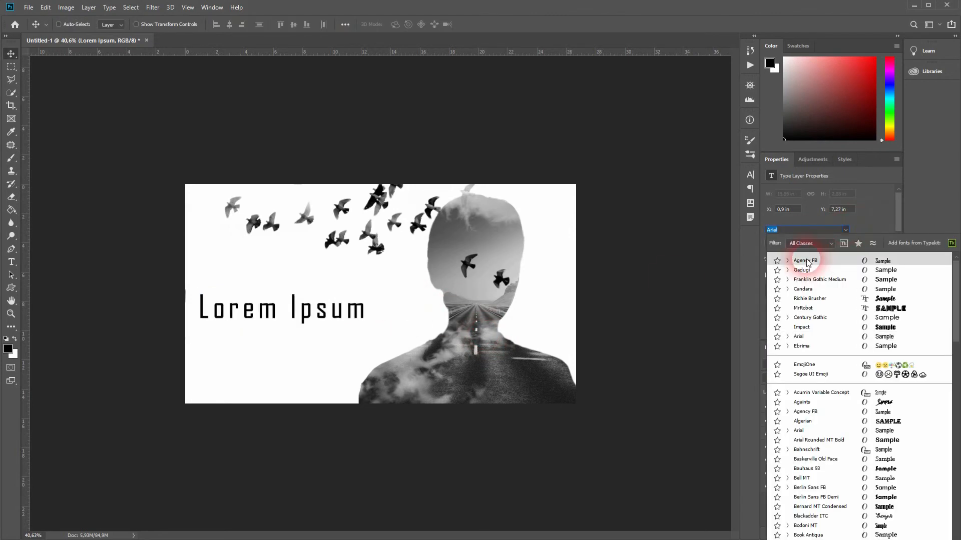
{"action": "left_click", "coordinate": [802, 270]}
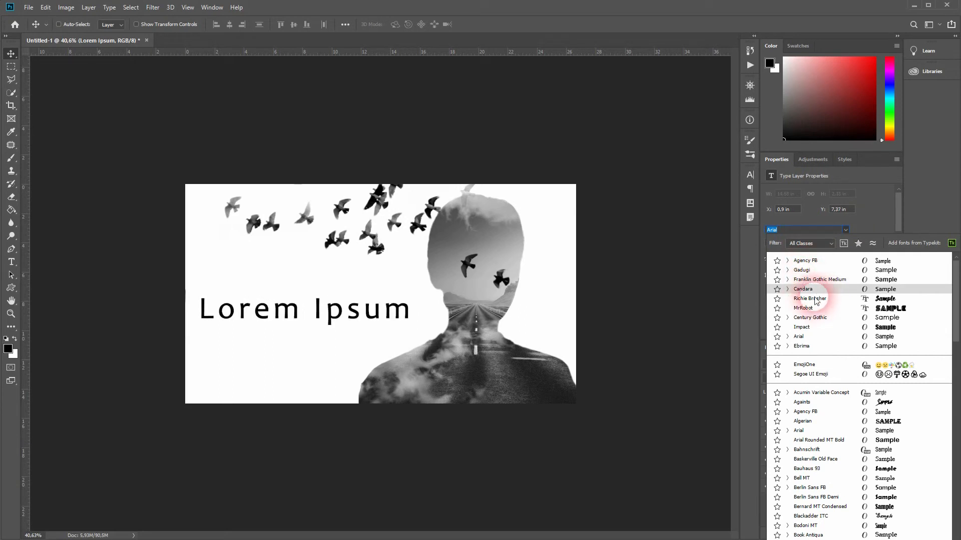
{"action": "left_click", "coordinate": [810, 299]}
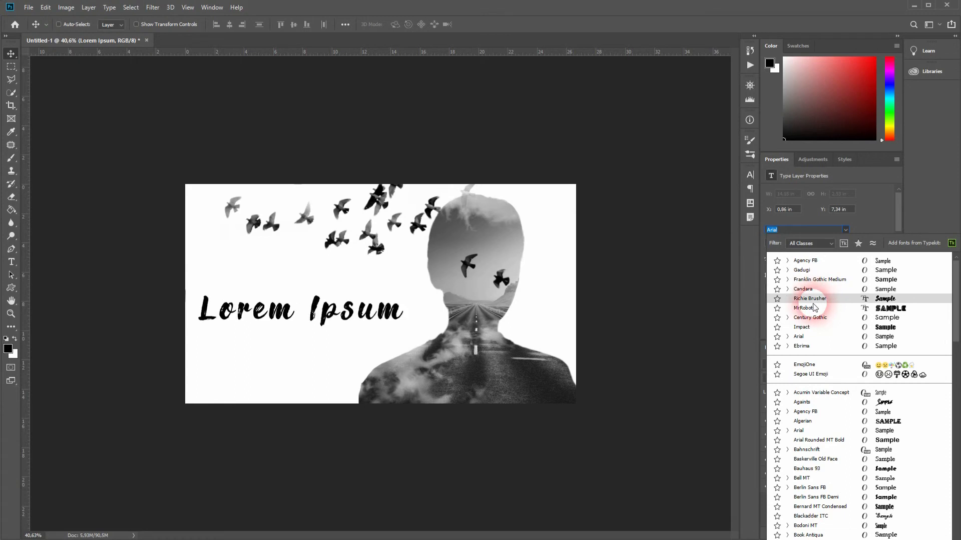
{"action": "left_click", "coordinate": [802, 308]}
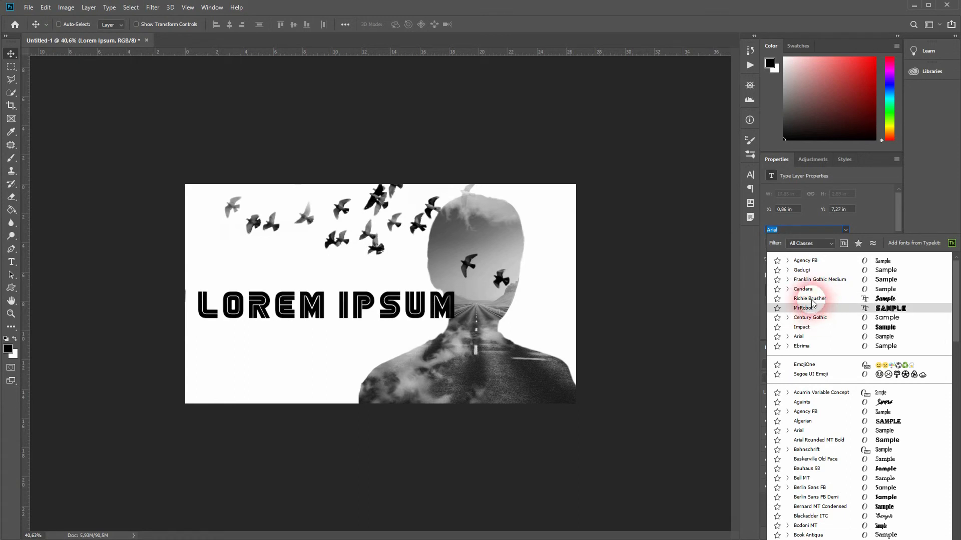
{"action": "left_click", "coordinate": [809, 298]}
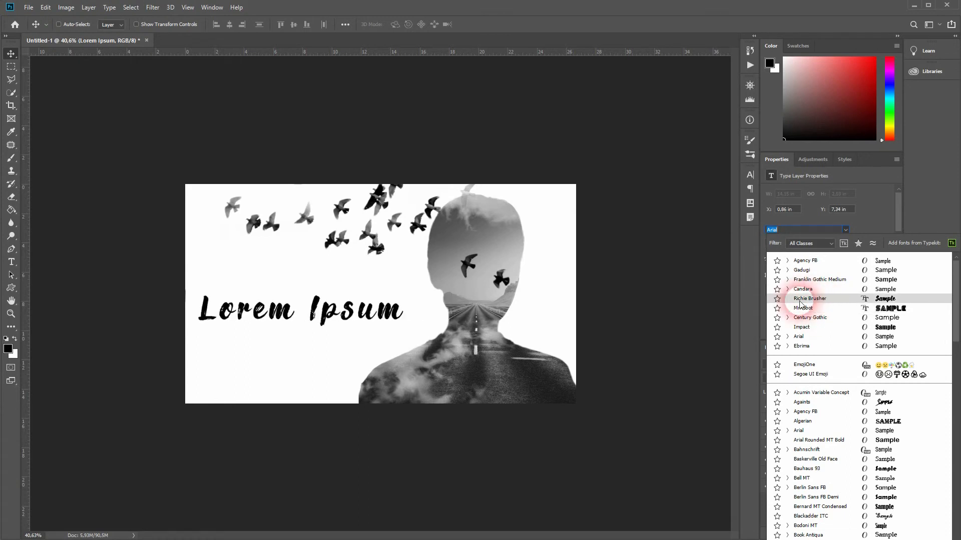
{"action": "left_click", "coordinate": [810, 299]}
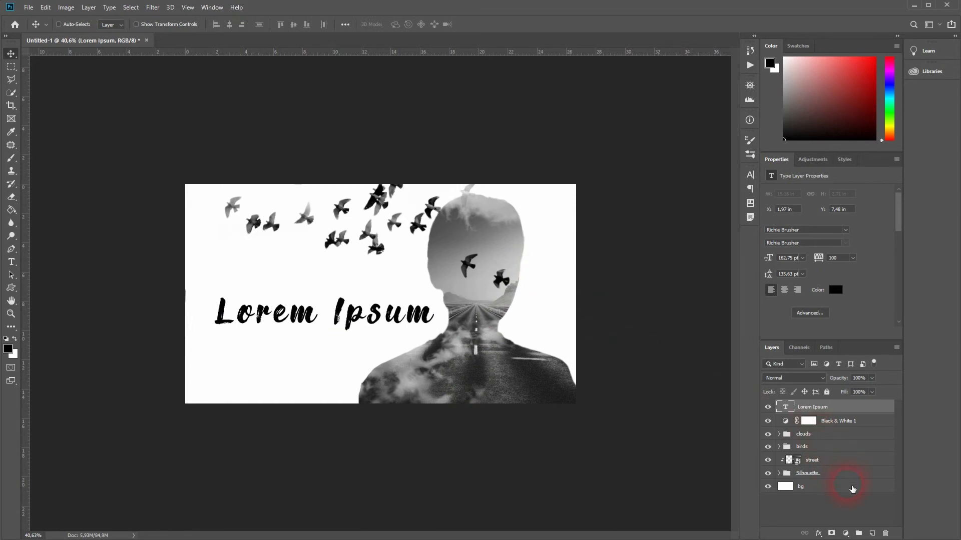
{"action": "key", "text": "Ctrl+T"}
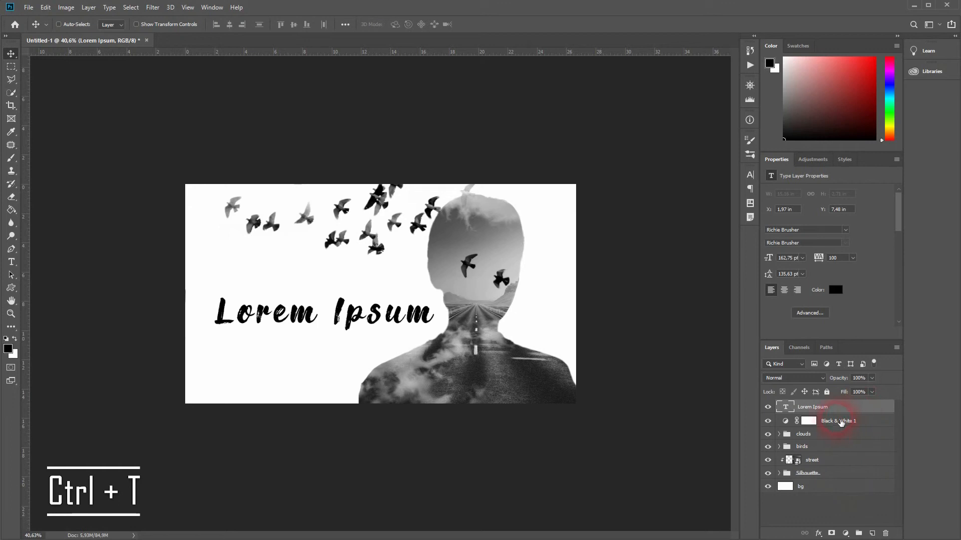
Replace the placeholder text with 'Free Your Mind'.
{"action": "left_click", "coordinate": [11, 263]}
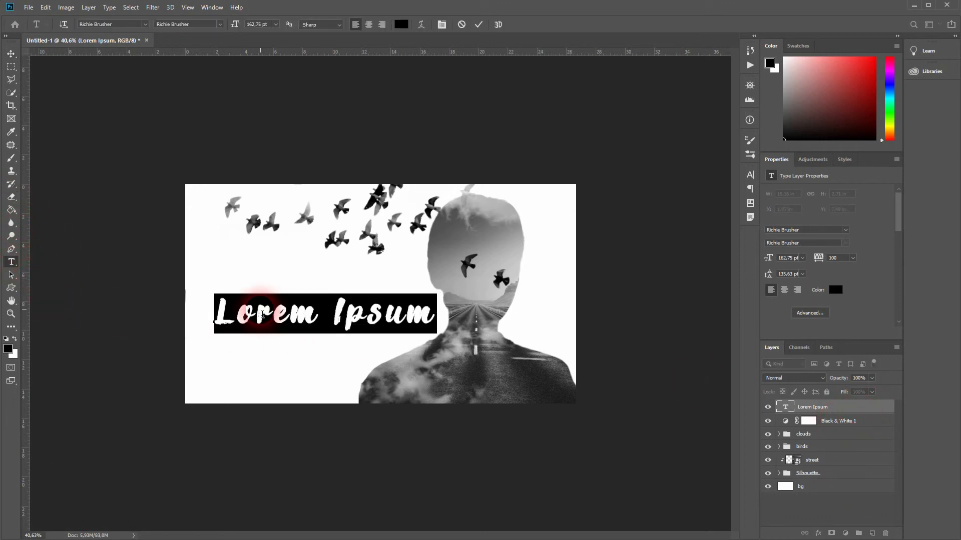
{"action": "type", "text": "Free your"}
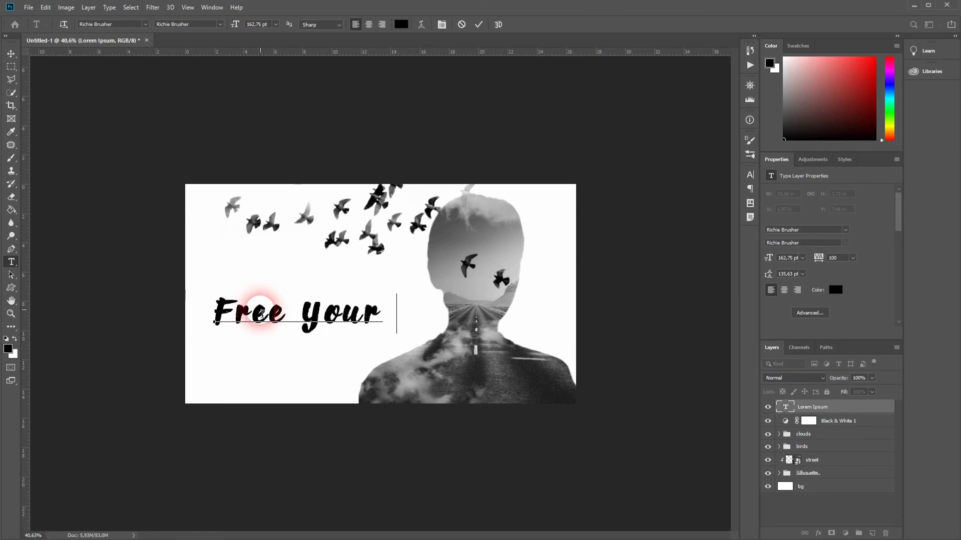
{"action": "type", "text": "Mind"}
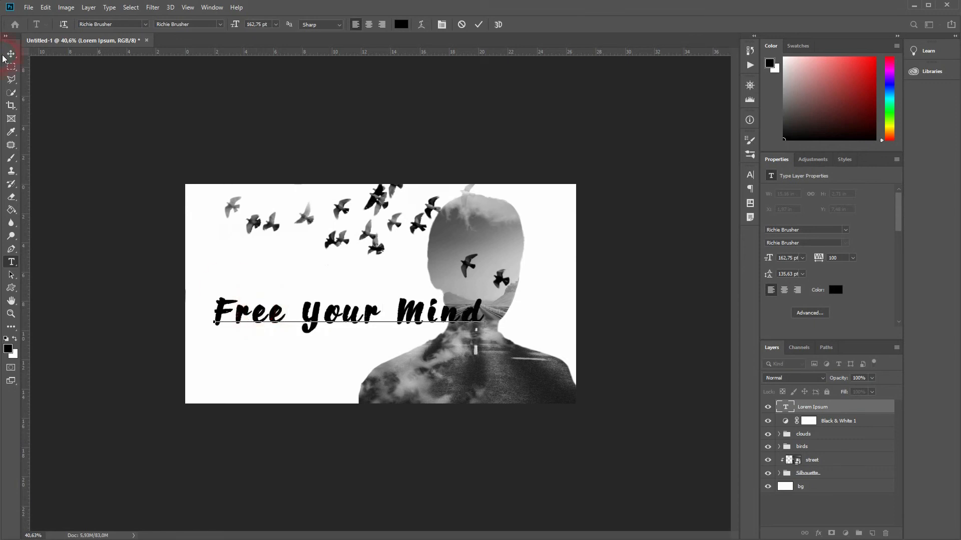
{"action": "left_click", "coordinate": [460, 347]}
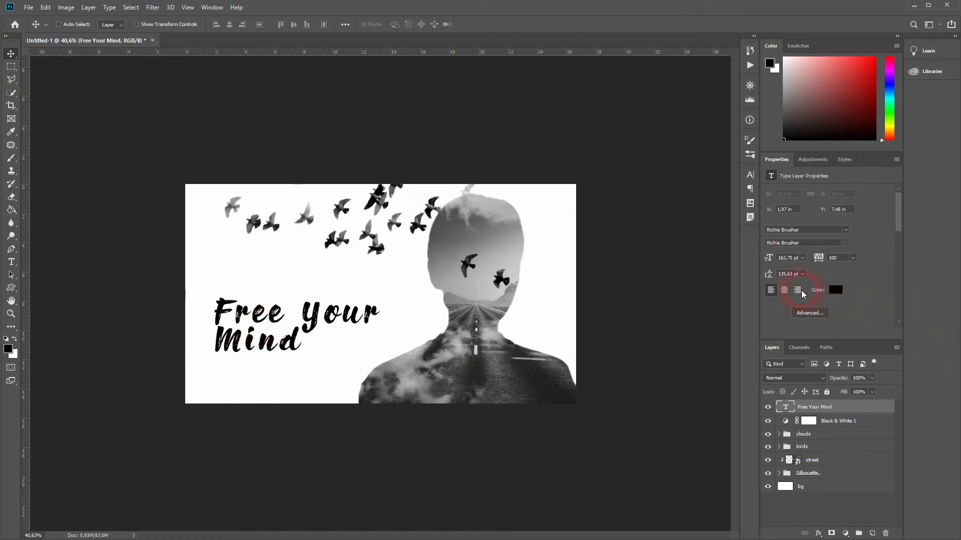
Centre-align the two text lines and enlarge the lettering beside the head.
{"action": "left_click", "coordinate": [784, 289]}
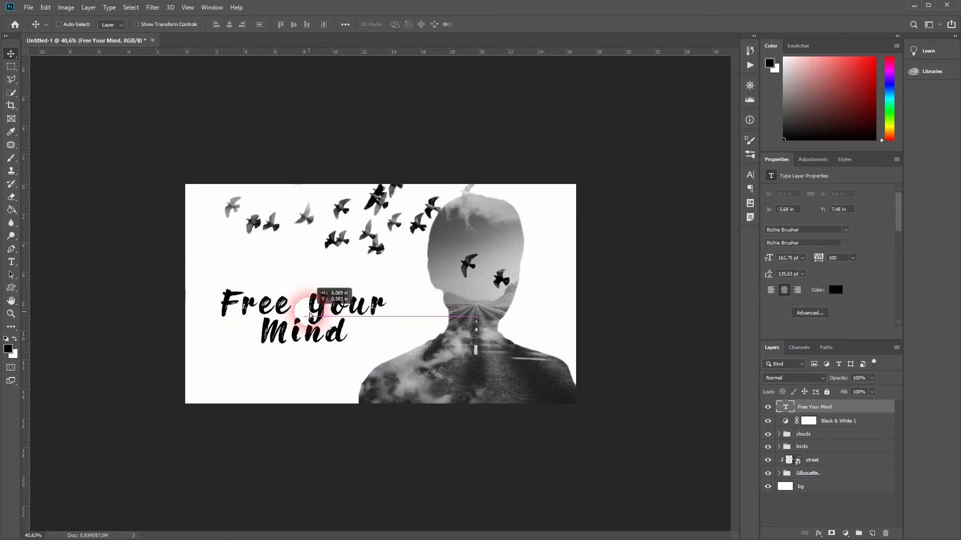
{"action": "key", "text": "Ctrl+t"}
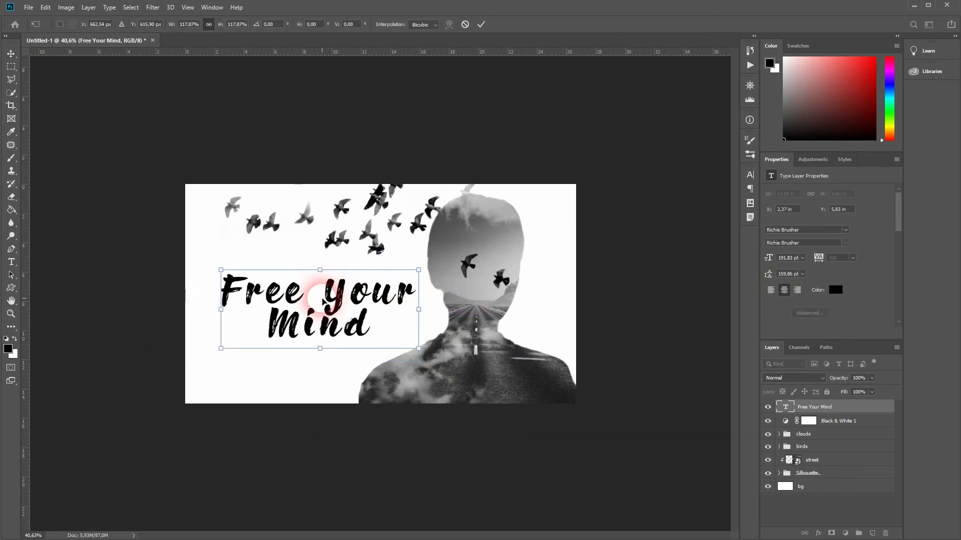
{"action": "left_click_drag", "start_coordinate": [419, 270], "coordinate": [431, 264]}
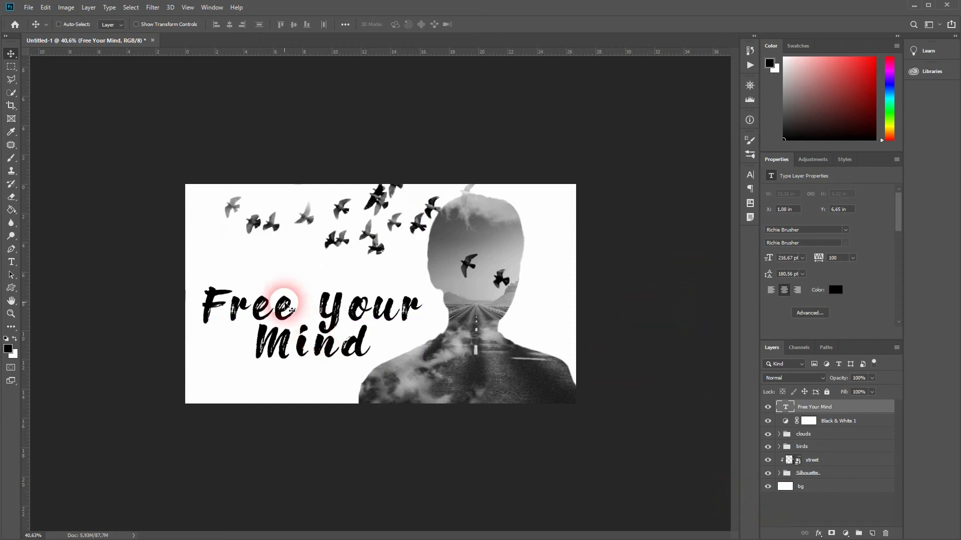
{"action": "left_click", "coordinate": [804, 434]}
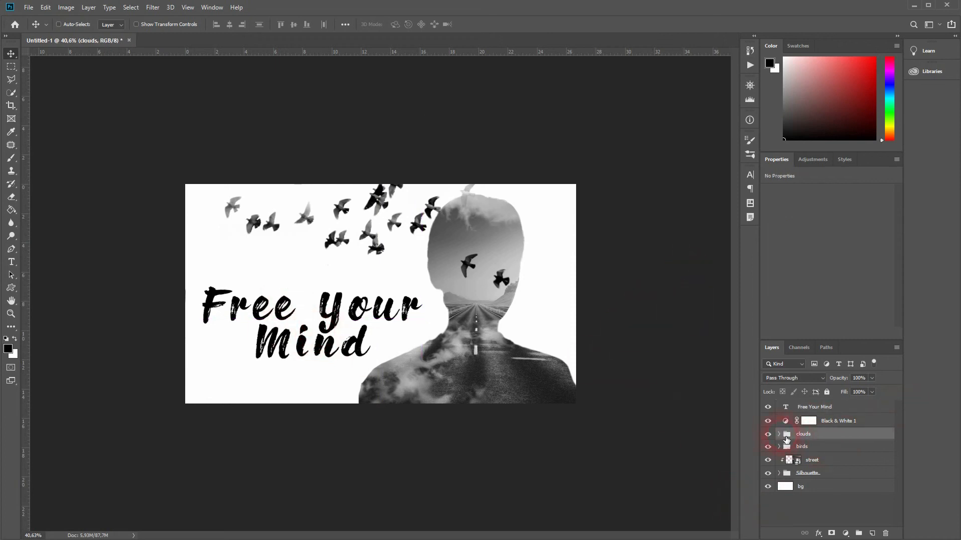
Place a duplicated cloud layer over the Free Your Mind text at 44% opacity.
{"action": "left_click", "coordinate": [778, 434]}
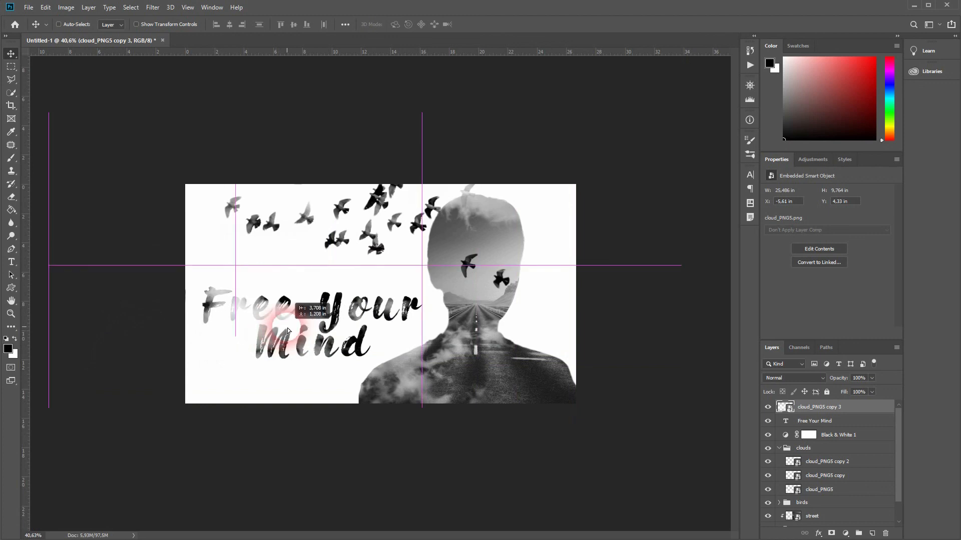
{"action": "key", "text": "Ctrl+J"}
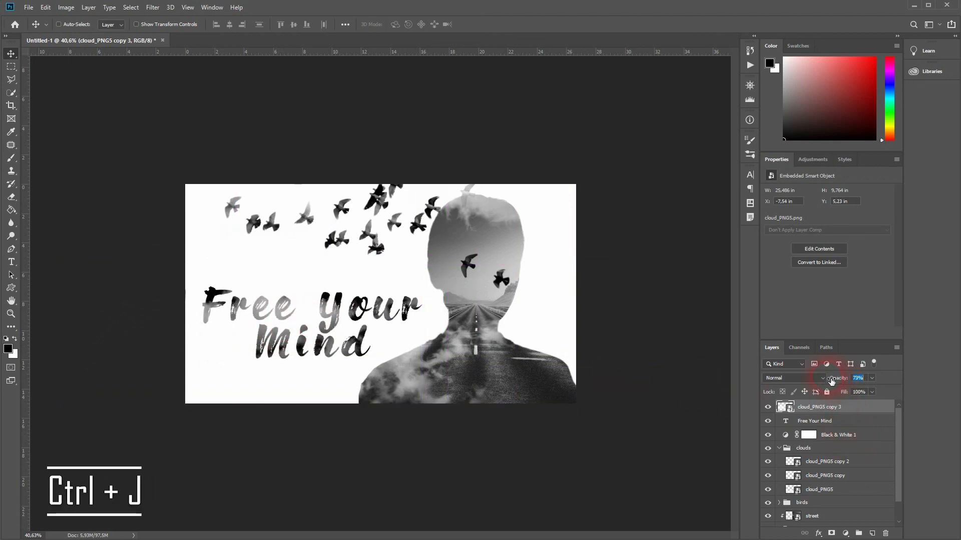
{"action": "left_click_drag", "start_coordinate": [858, 378], "coordinate": [855, 378]}
{"action": "type", "text": "44"}
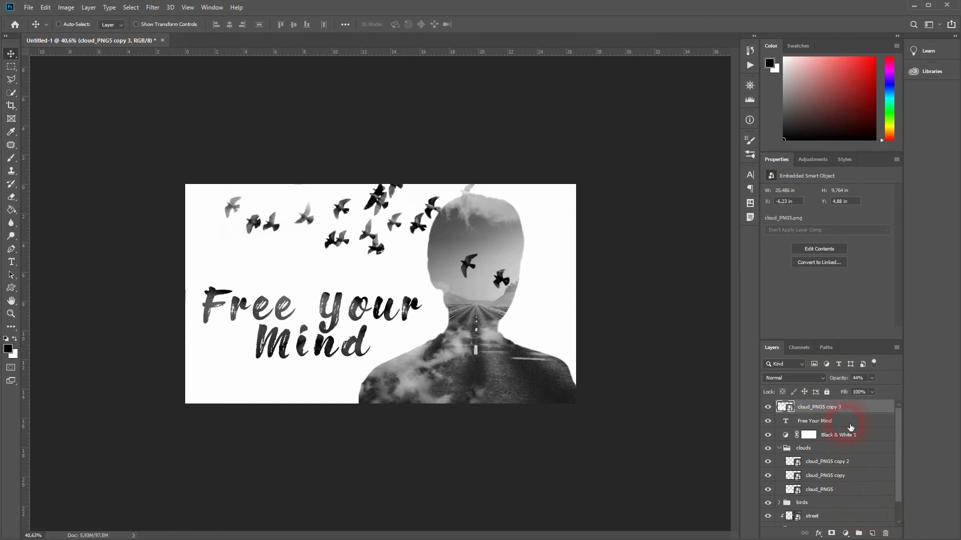
{"action": "left_click", "coordinate": [814, 421]}
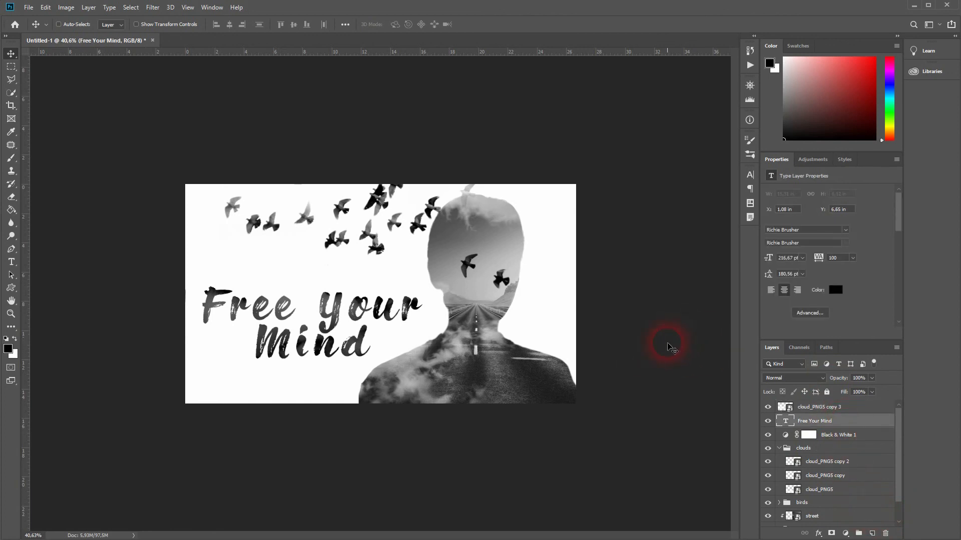
{"action": "mouse_move", "coordinate": [658, 373]}
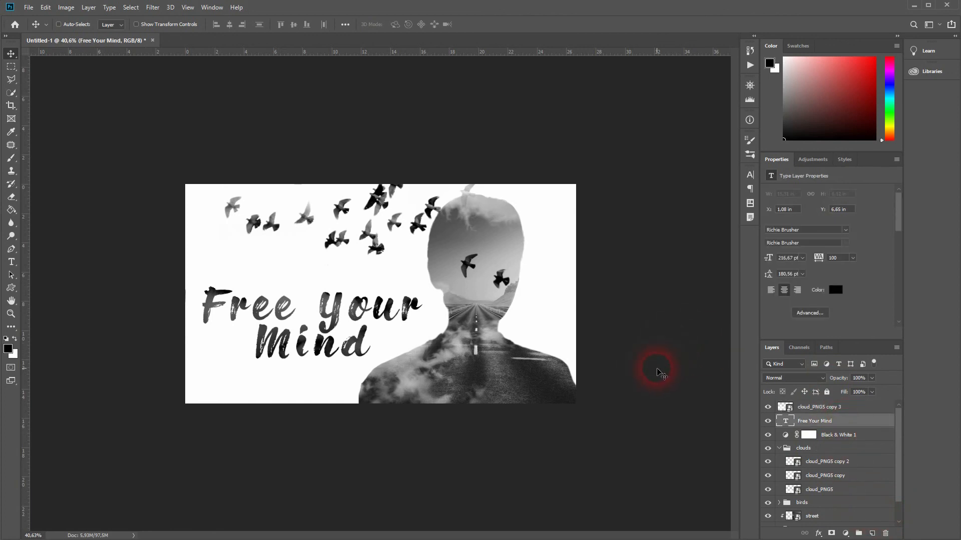